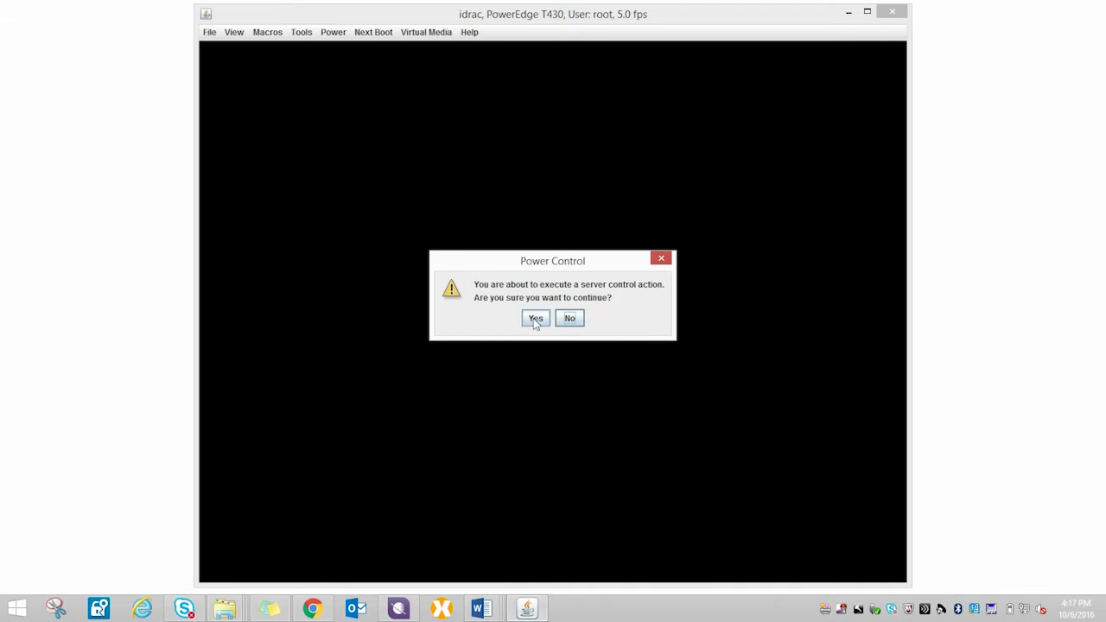
Step: Confirm powering the PowerEdge T430 and begin connecting virtual media
{"action": "left_click", "coordinate": [535, 318]}
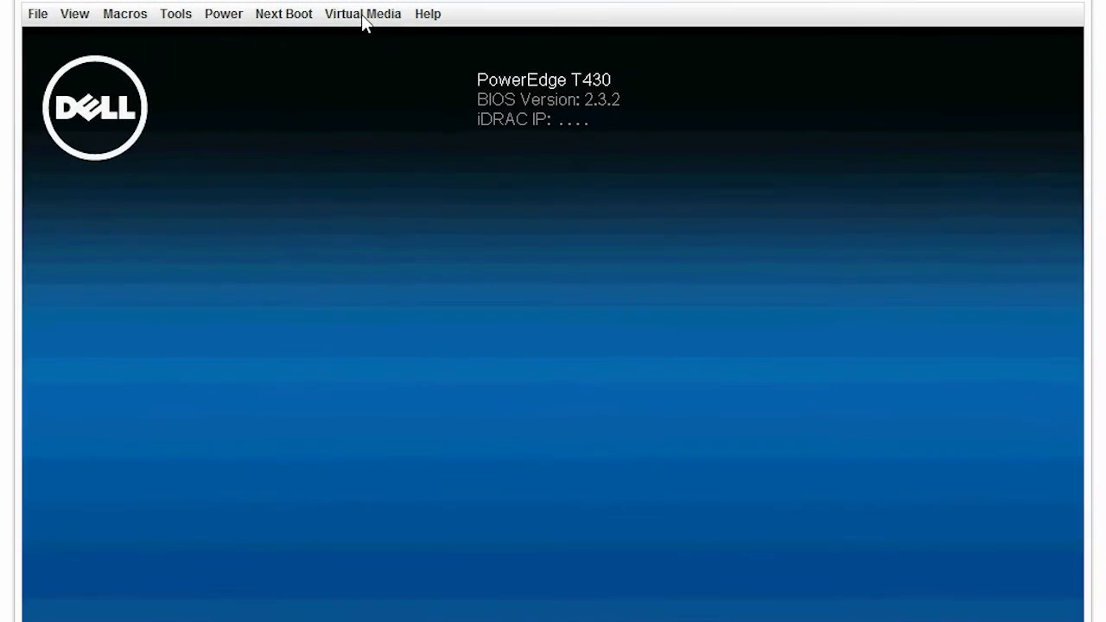
{"action": "left_click", "coordinate": [361, 13]}
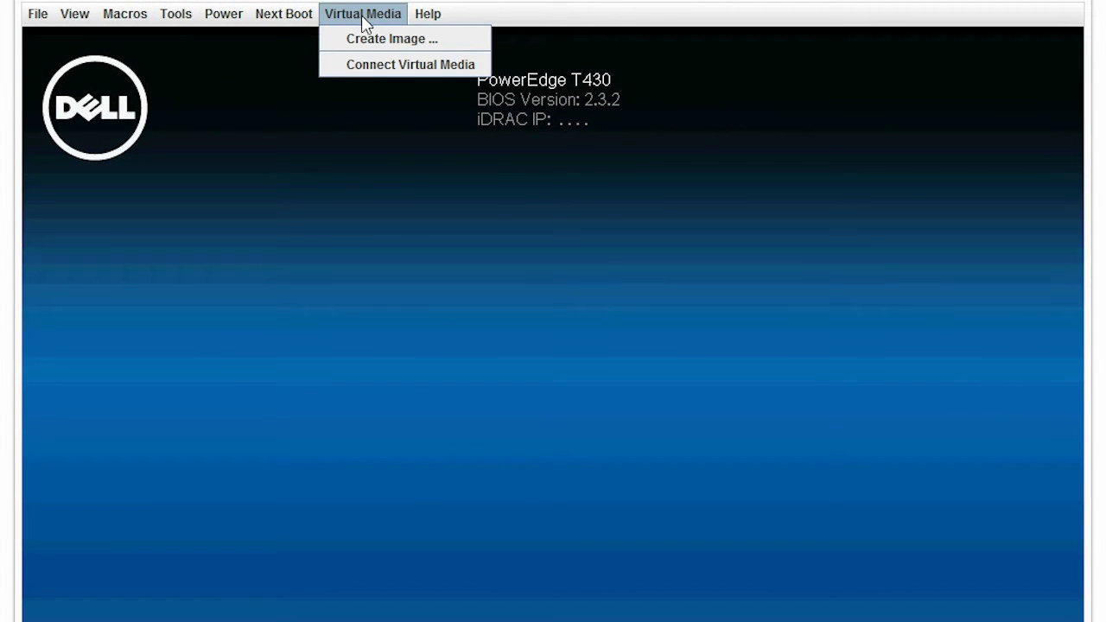
{"action": "left_click", "coordinate": [409, 64]}
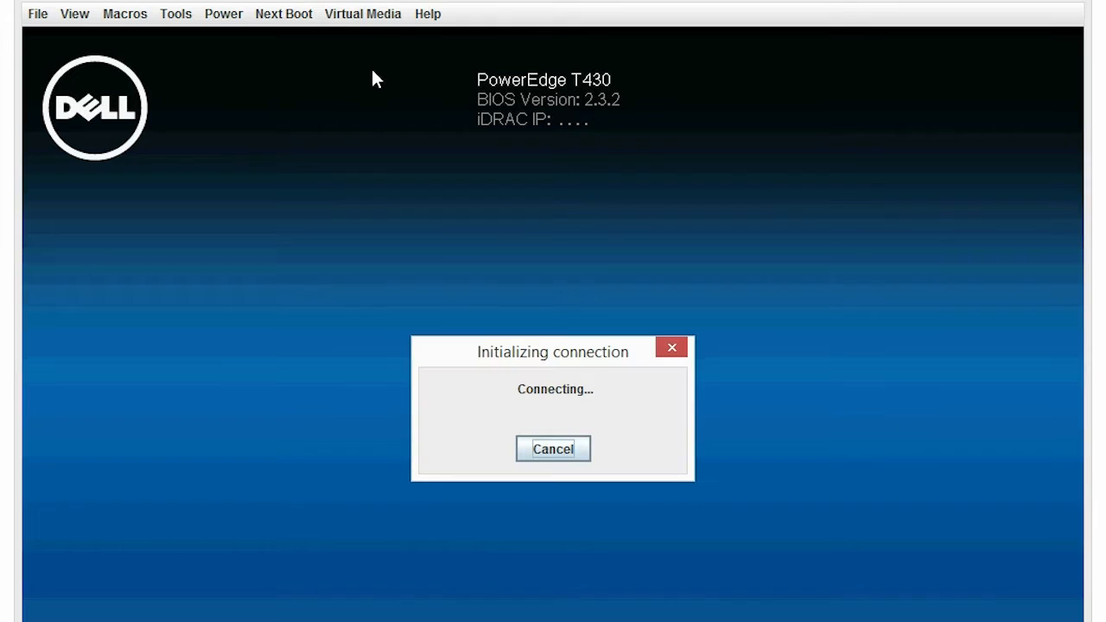
{"action": "mouse_move", "coordinate": [497, 283]}
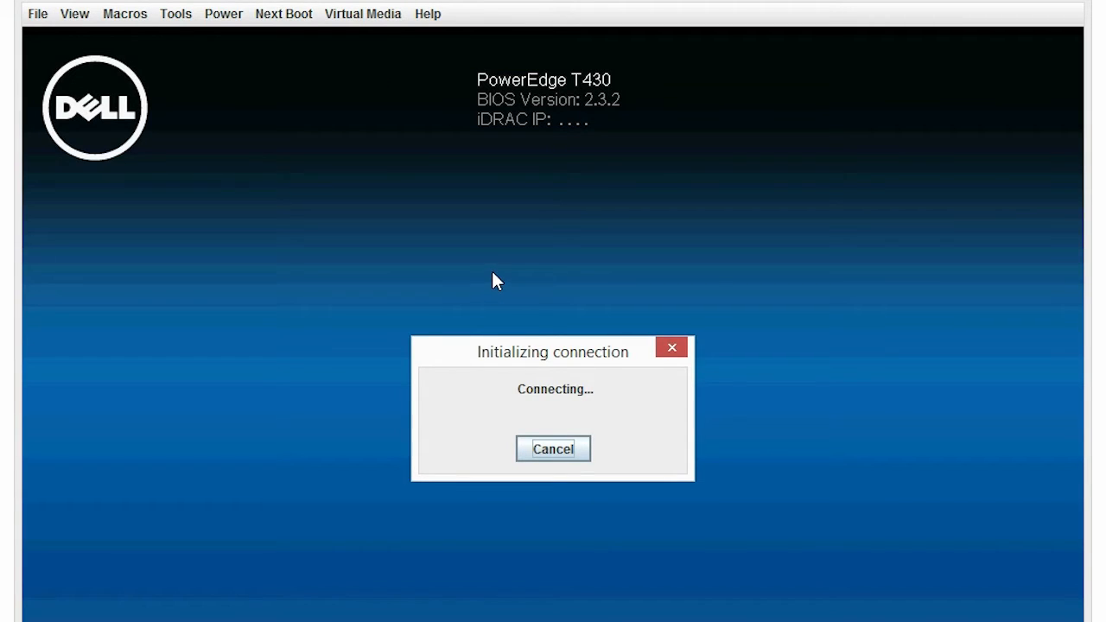
Step: Map the Windows Server 2016 Datacenter ISO as the virtual CD/DVD drive
{"action": "left_click", "coordinate": [362, 13]}
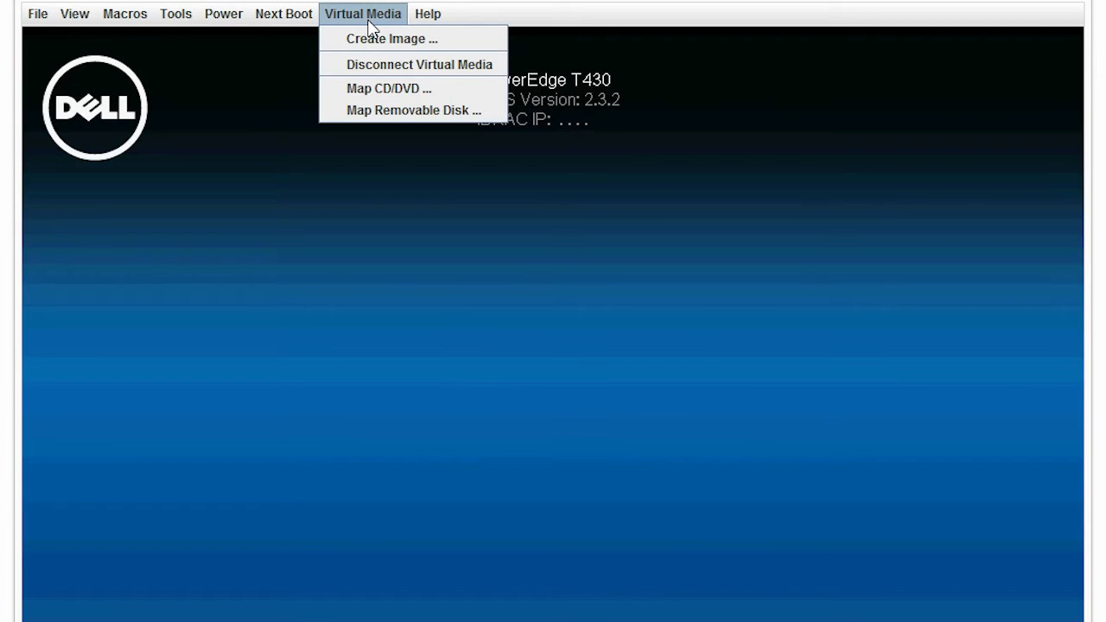
{"action": "mouse_move", "coordinate": [389, 88]}
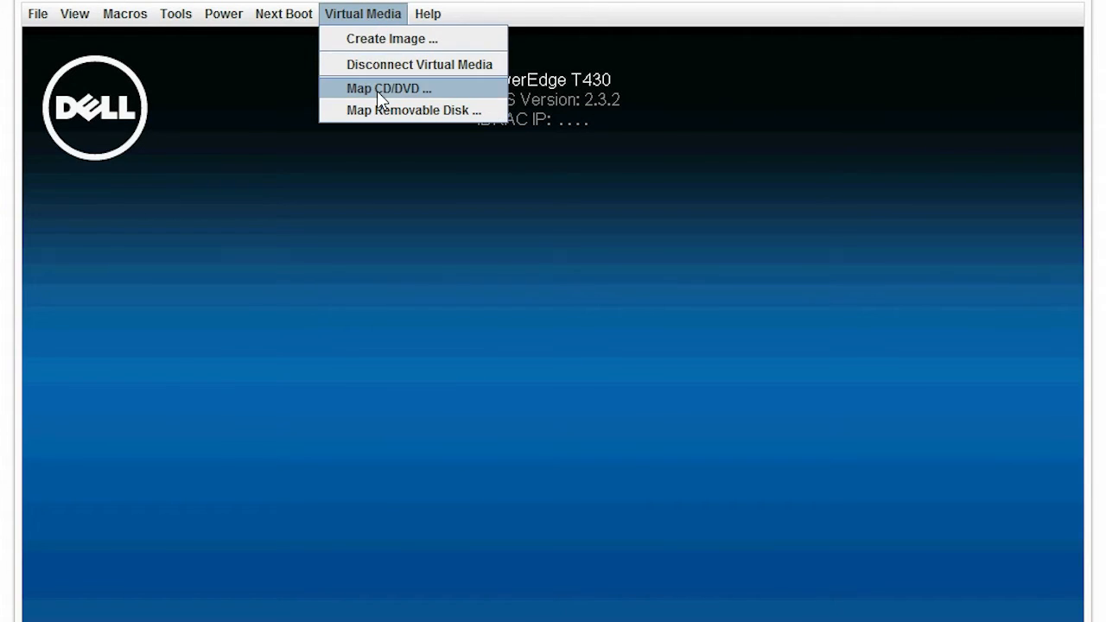
{"action": "left_click", "coordinate": [387, 88]}
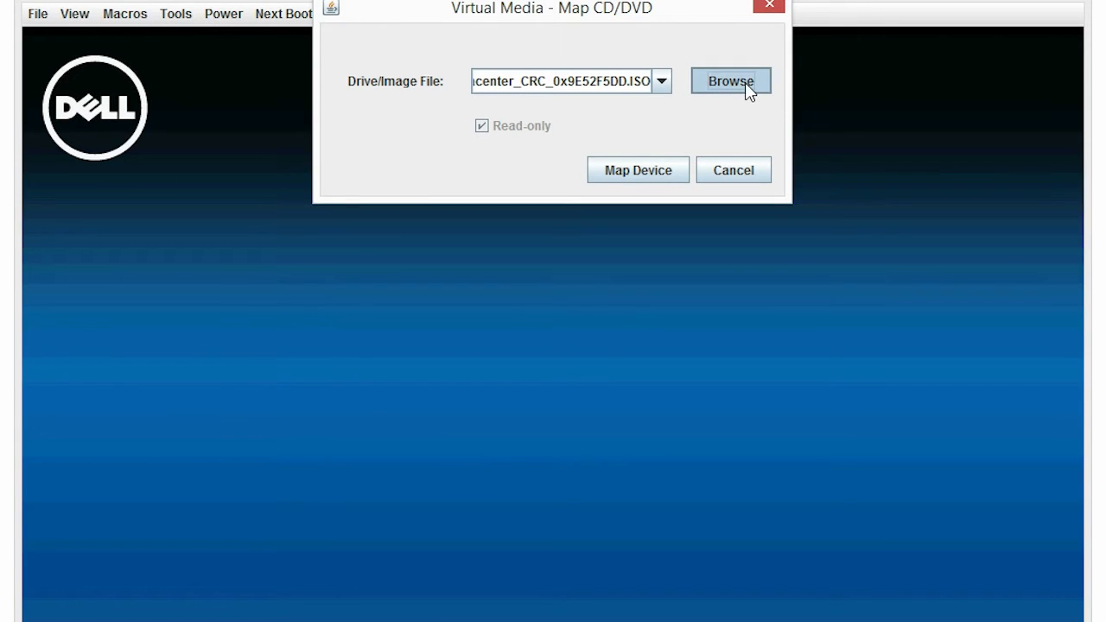
{"action": "left_click", "coordinate": [730, 81]}
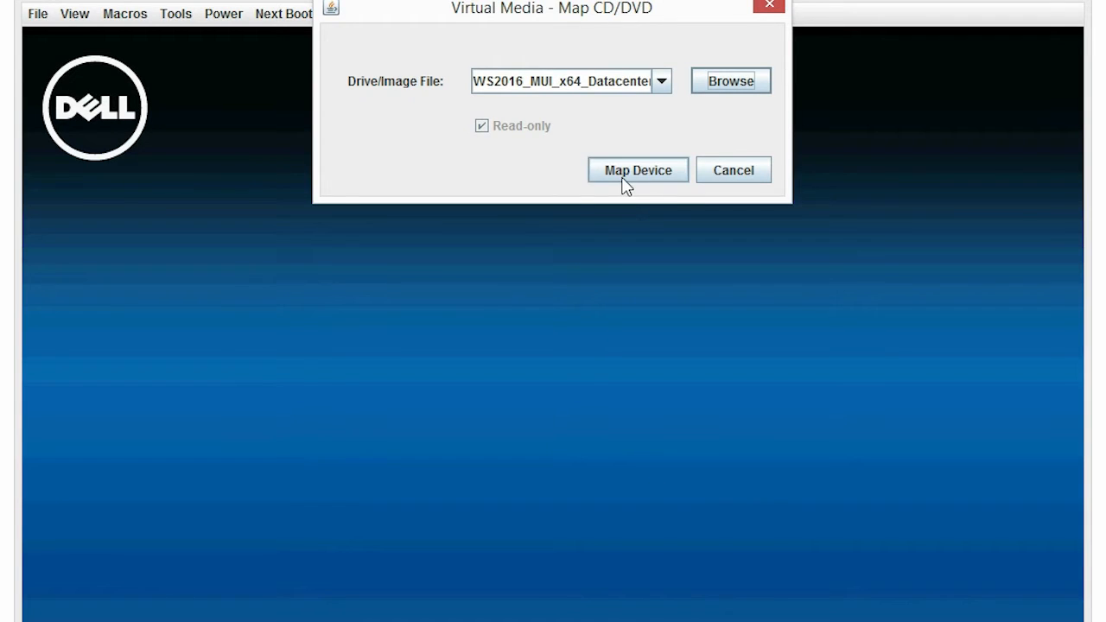
{"action": "left_click", "coordinate": [638, 169]}
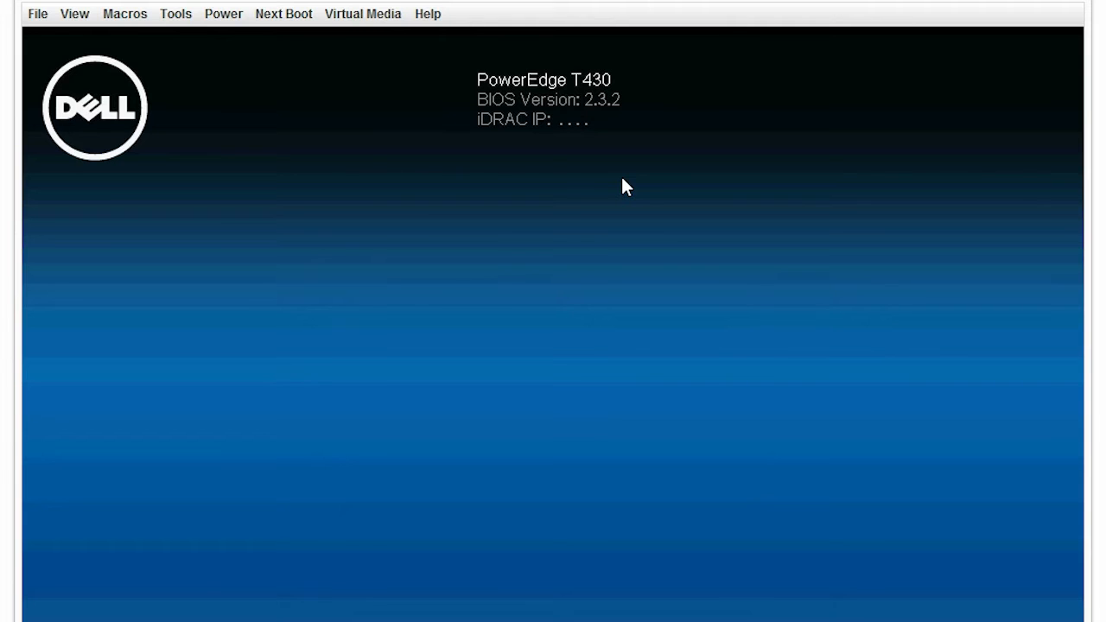
Step: Map drive D: as a virtual removable disk and verify both virtual media mappings
{"action": "left_click", "coordinate": [362, 13]}
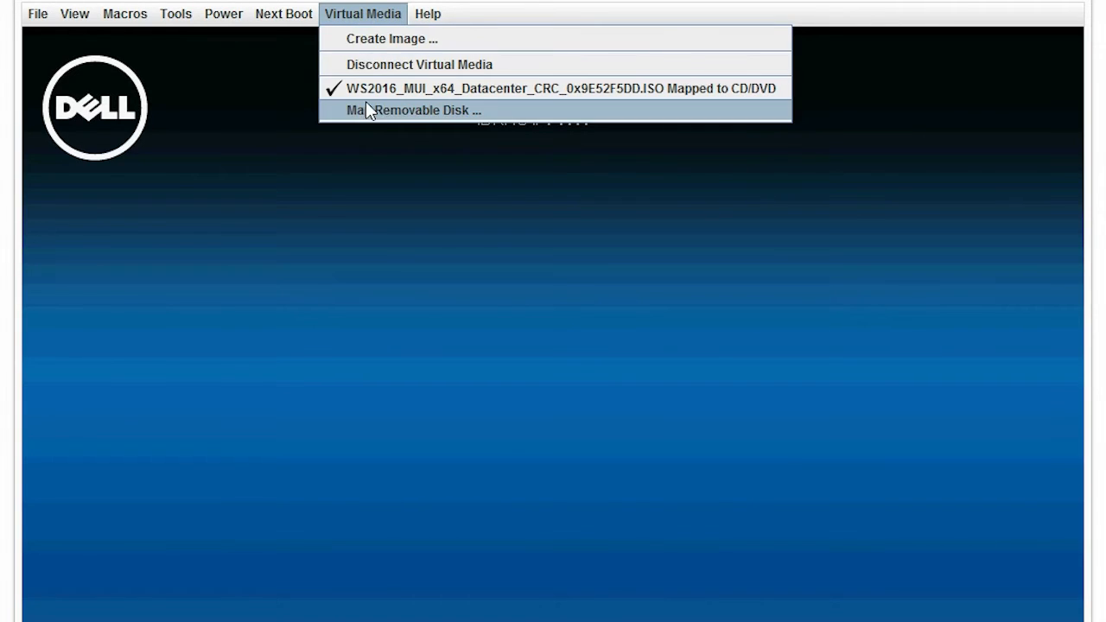
{"action": "left_click", "coordinate": [413, 110]}
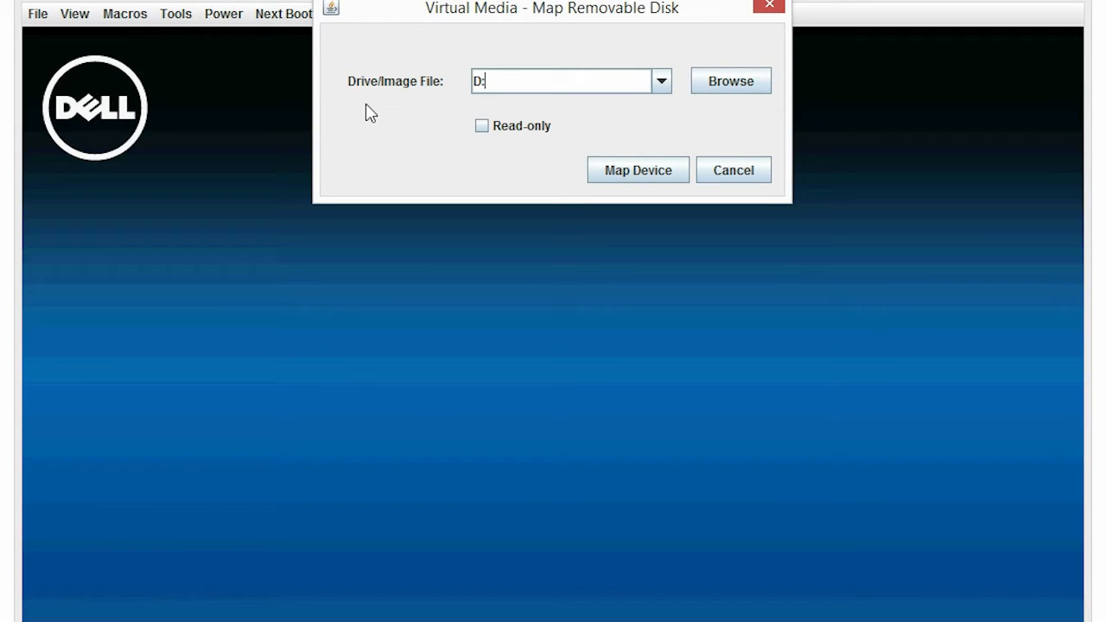
{"action": "mouse_move", "coordinate": [577, 140]}
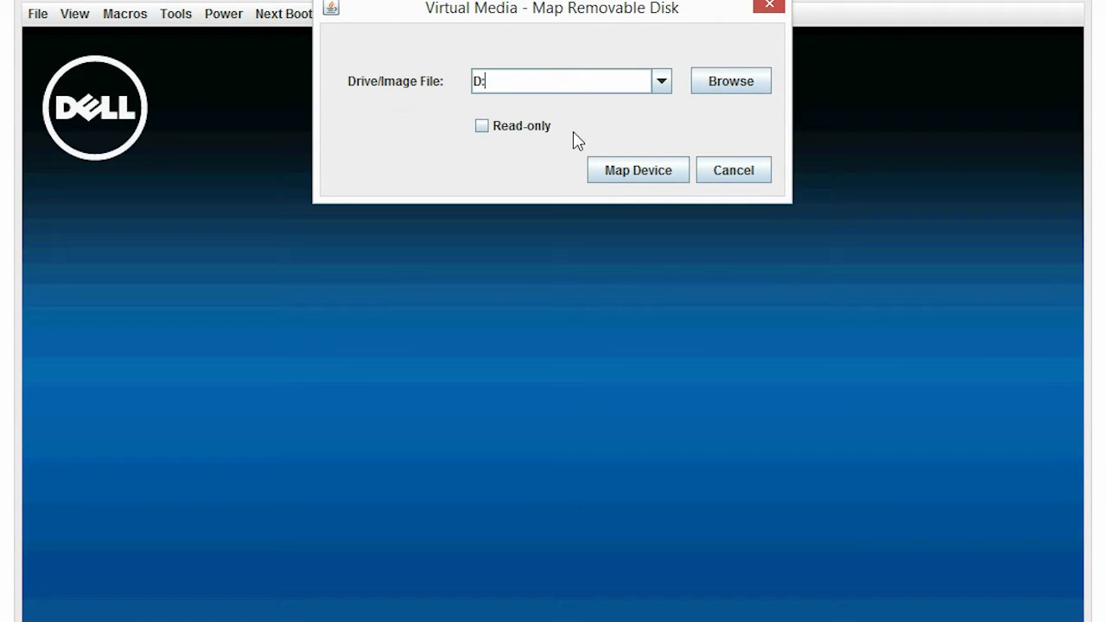
{"action": "left_click", "coordinate": [733, 170]}
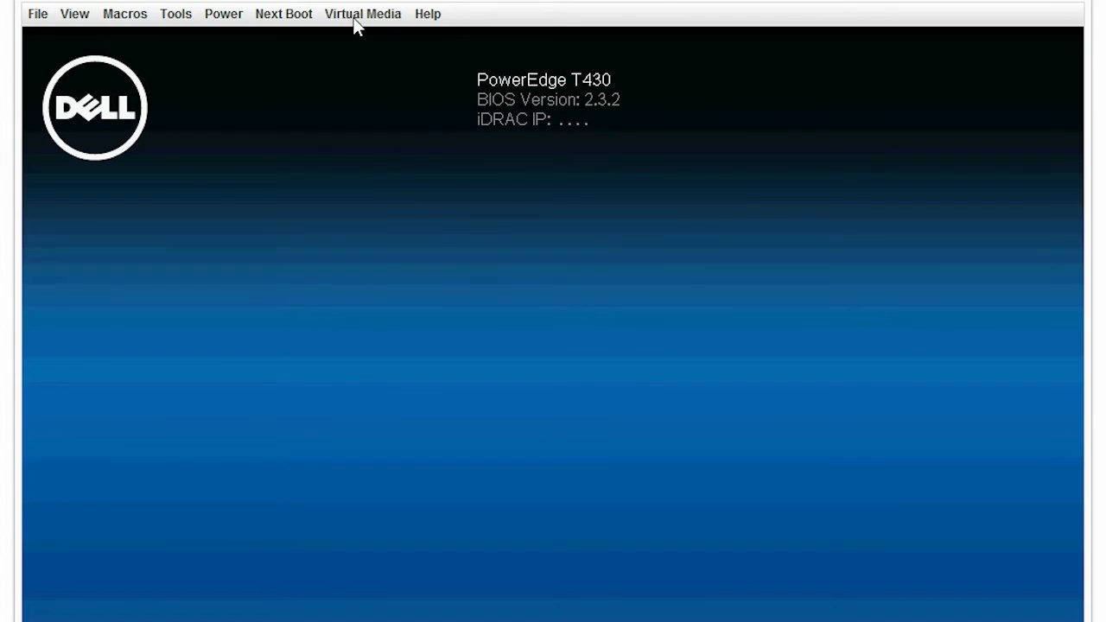
{"action": "left_click", "coordinate": [362, 13]}
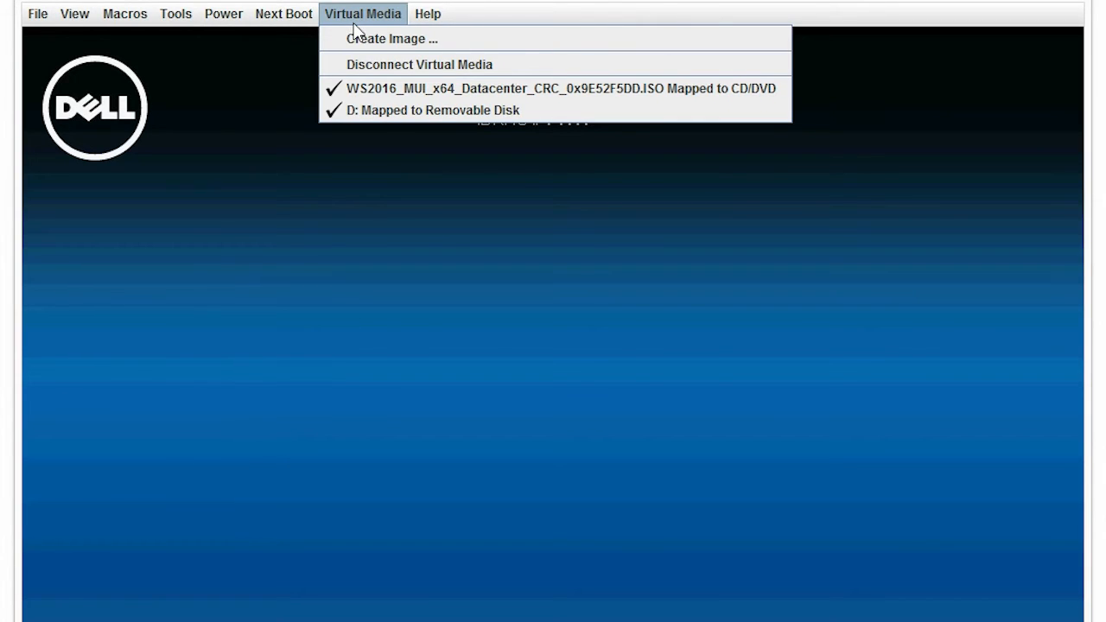
{"action": "mouse_move", "coordinate": [388, 38]}
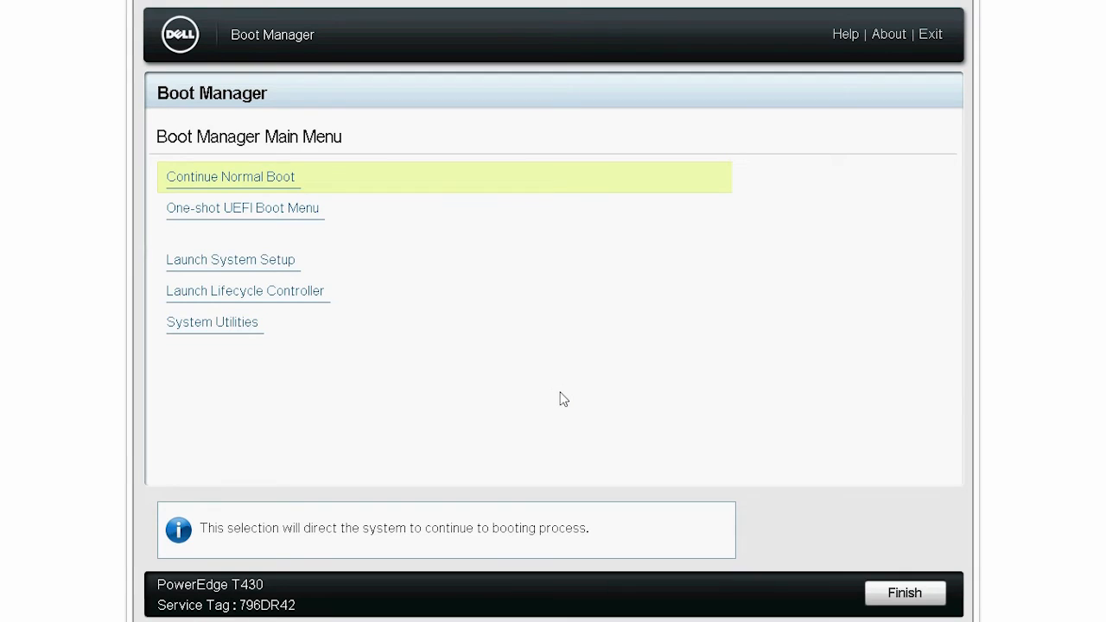
Step: Boot once from Virtual Optical Drive via the One-shot UEFI Boot Menu
{"action": "left_click", "coordinate": [244, 207]}
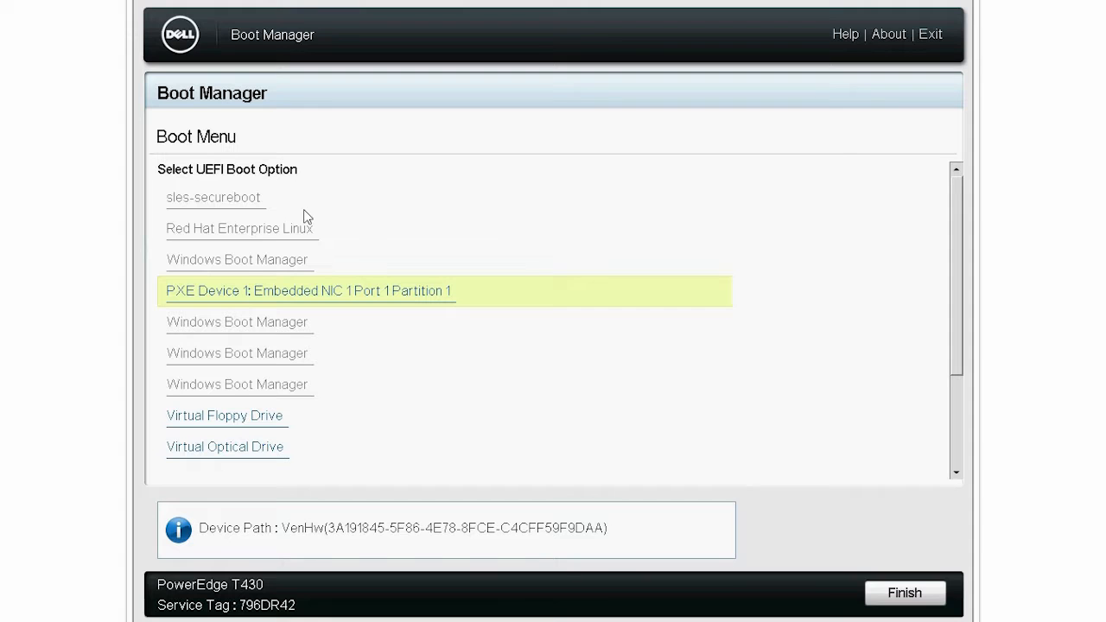
{"action": "left_click", "coordinate": [225, 446]}
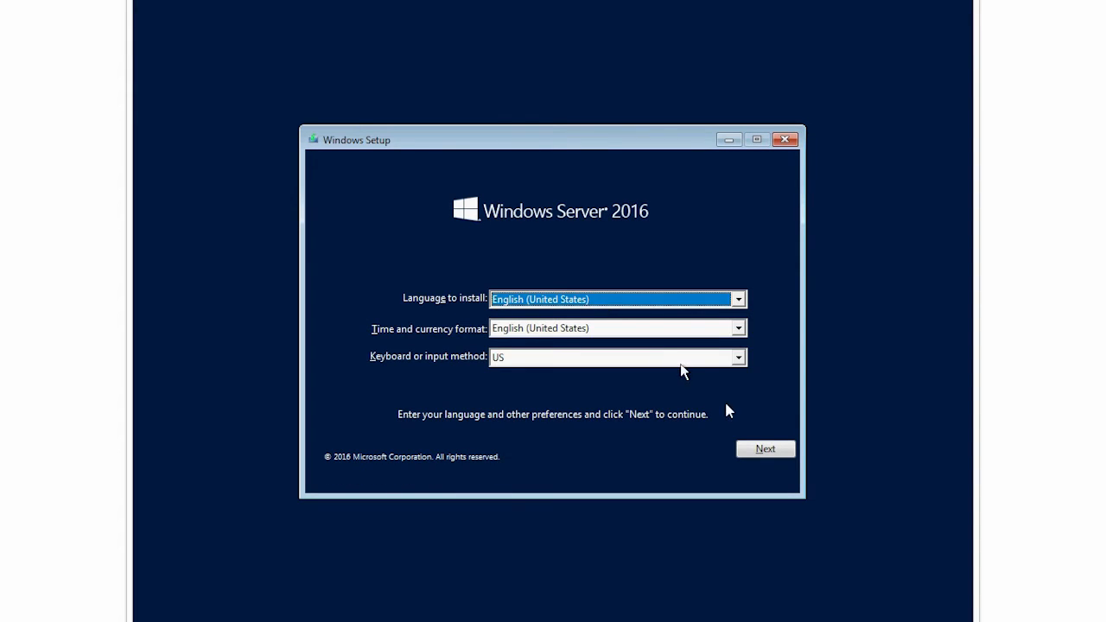
Step: Accept the English (United States) language settings and open a command prompt with Shift+F10
{"action": "left_click", "coordinate": [764, 448]}
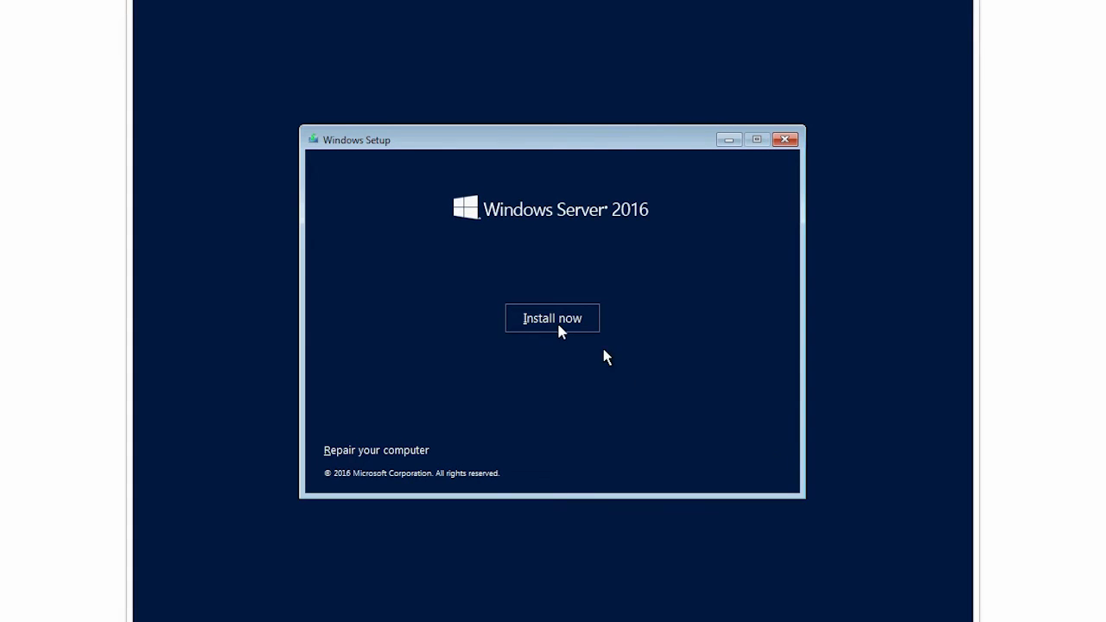
{"action": "left_click", "coordinate": [551, 318]}
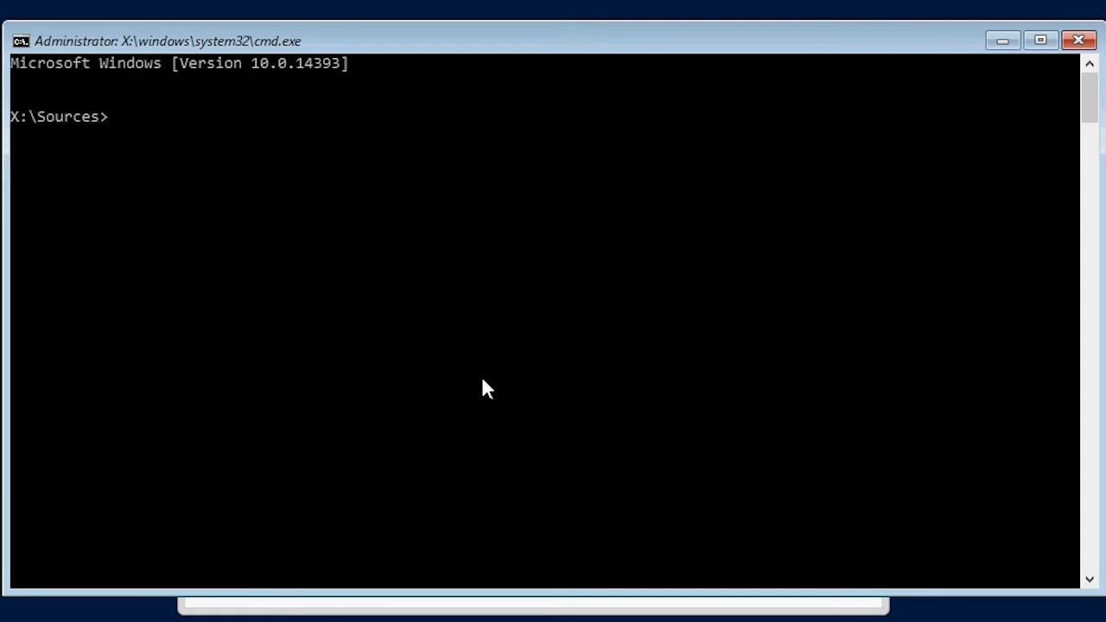
Step: Start diskpart.exe, select disk 0 and clean it
{"action": "type", "text": "dis"}
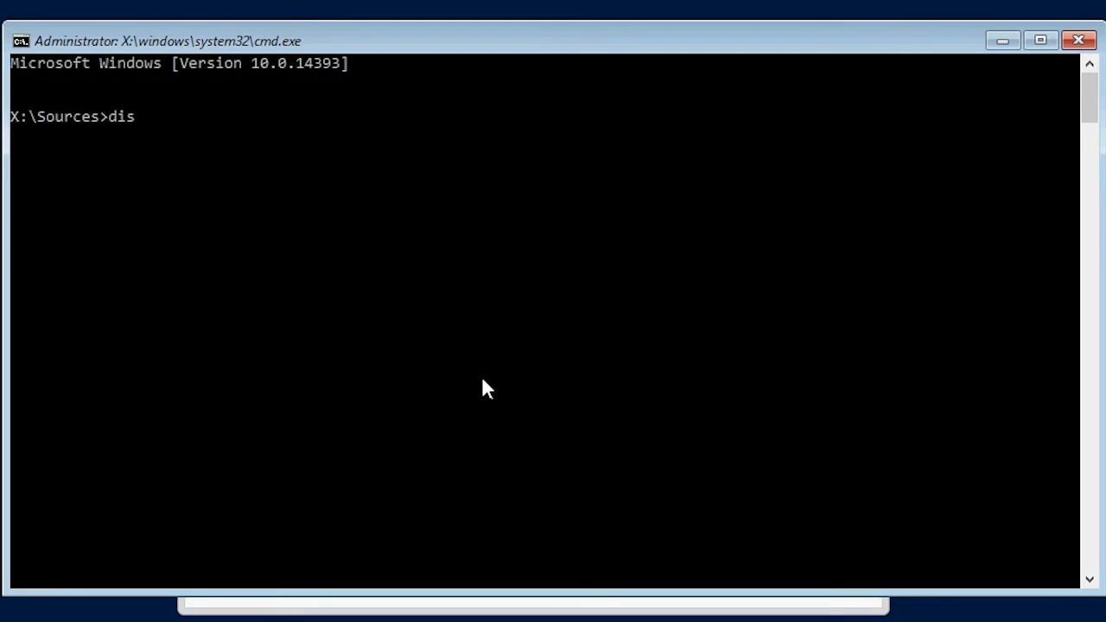
{"action": "type", "text": "kpart.exe"}
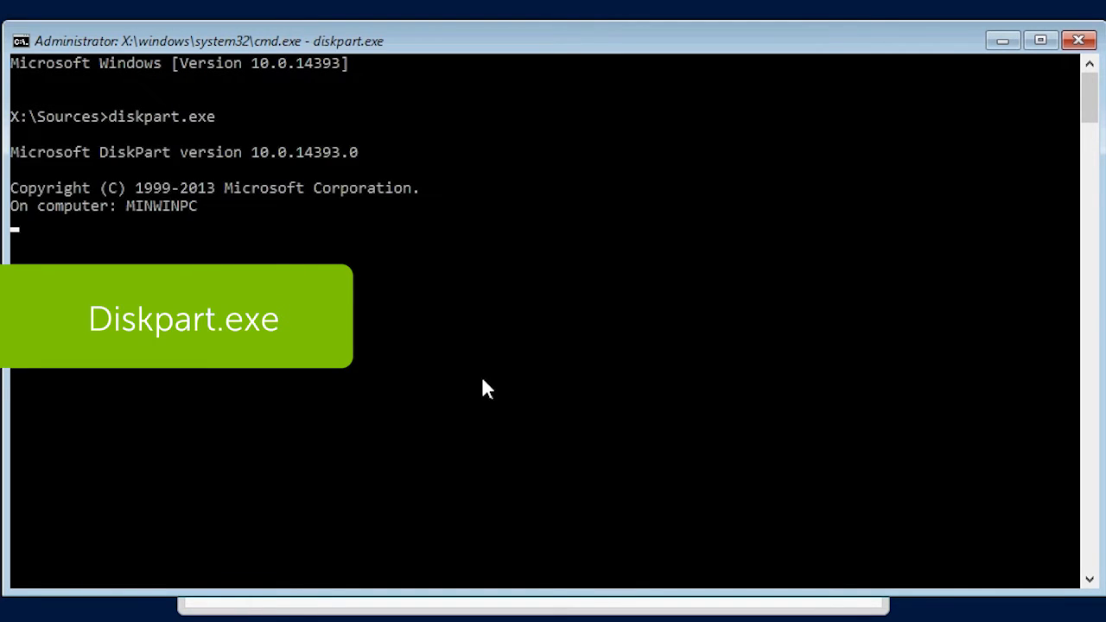
{"action": "type", "text": "select"}
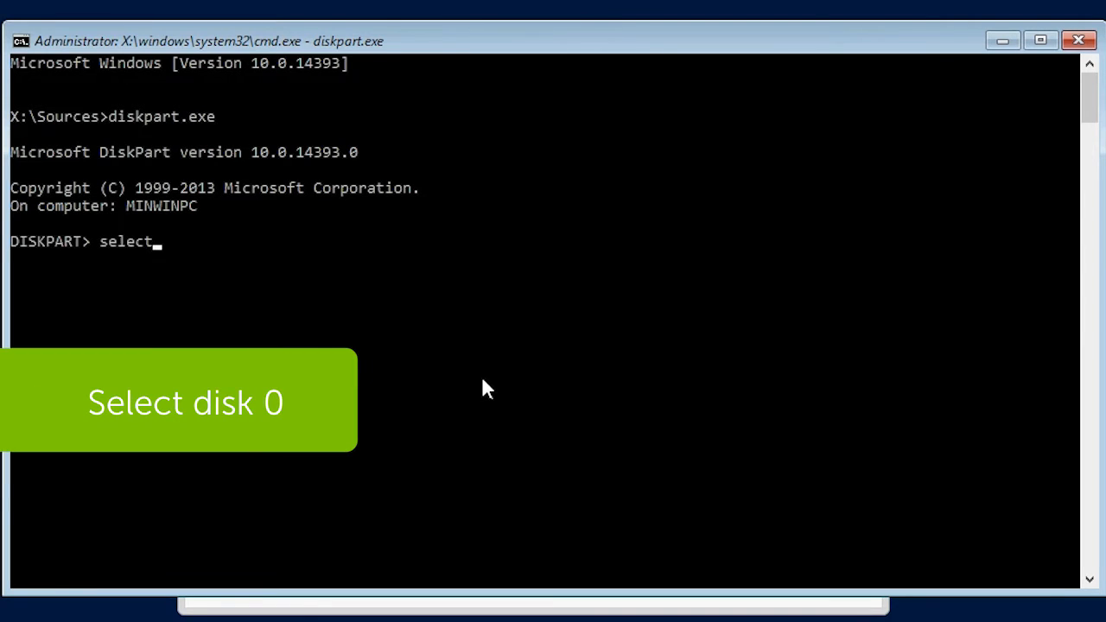
{"action": "type", "text": "disk 0"}
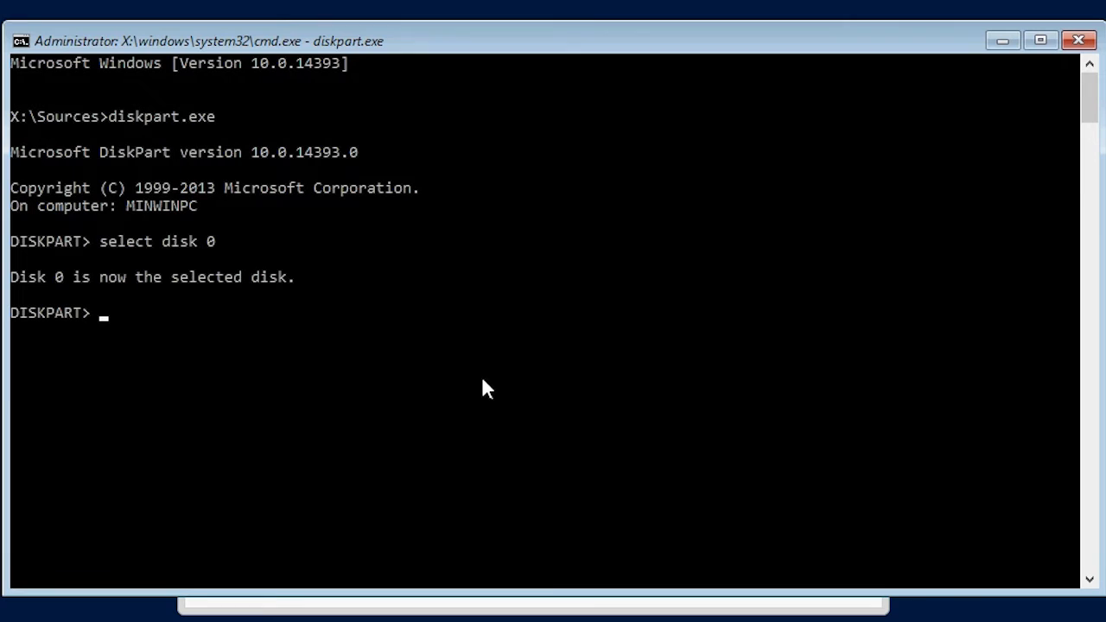
{"action": "type", "text": "clean"}
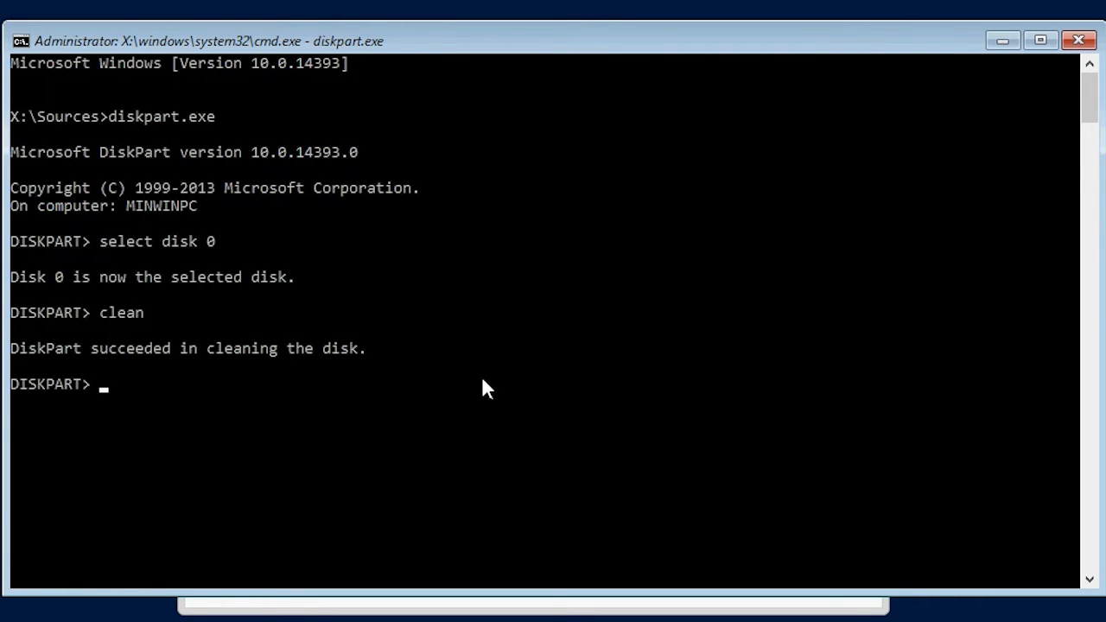
Step: Convert disk 0 to GPT and create a FAT32-formatted EFI partition (S:)
{"action": "type", "text": "convert"}
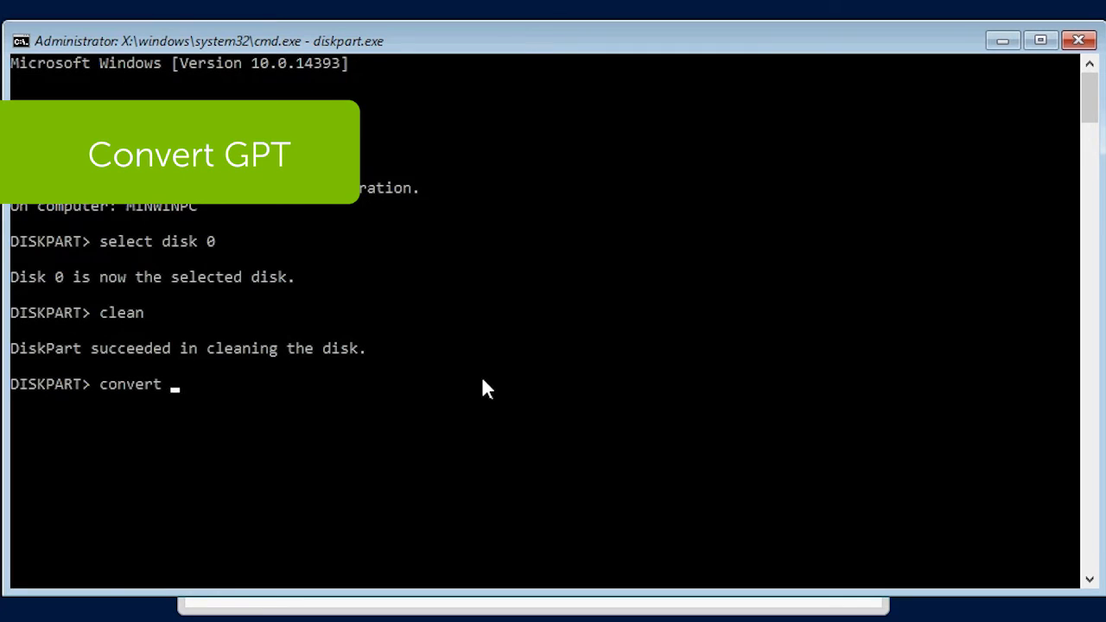
{"action": "type", "text": "GPT"}
{"action": "type", "text": "create partition efi"}
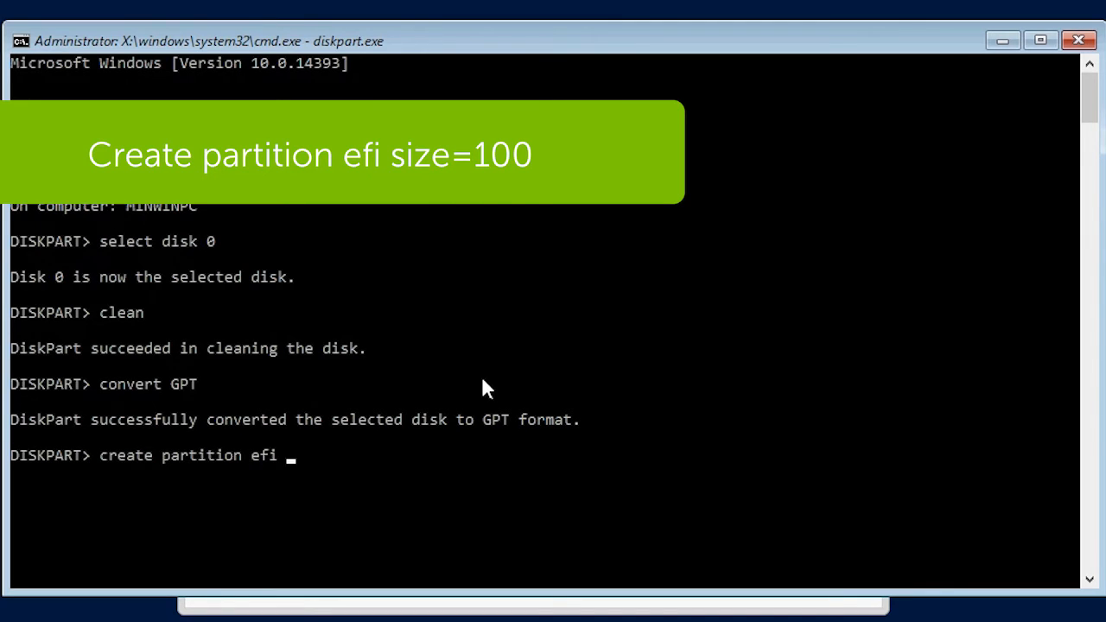
{"action": "type", "text": "size=100"}
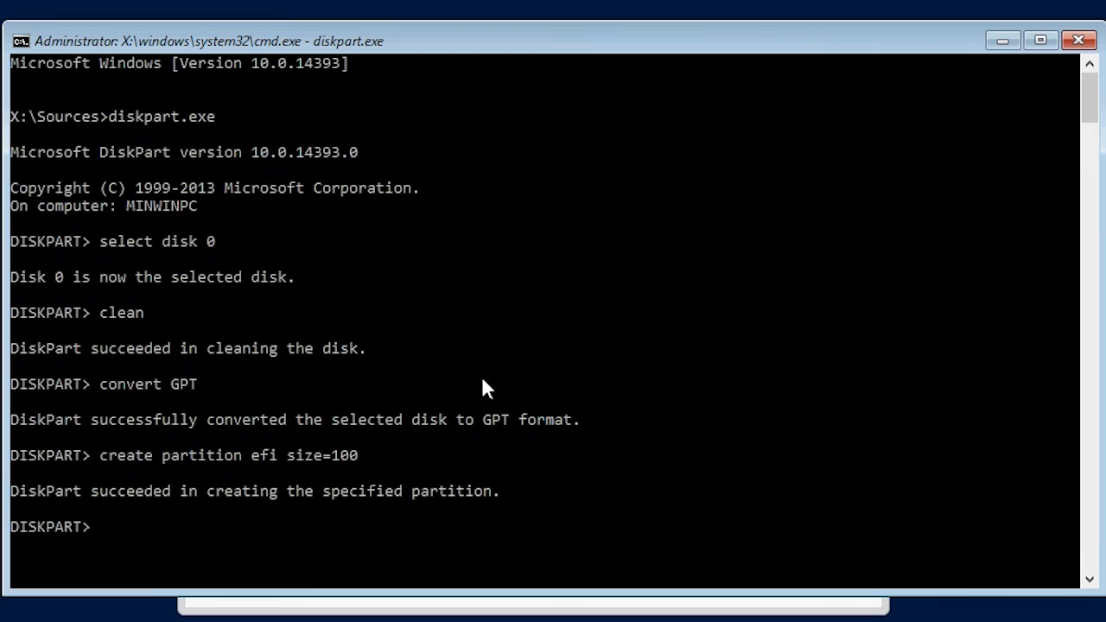
{"action": "type", "text": "format quick FS"}
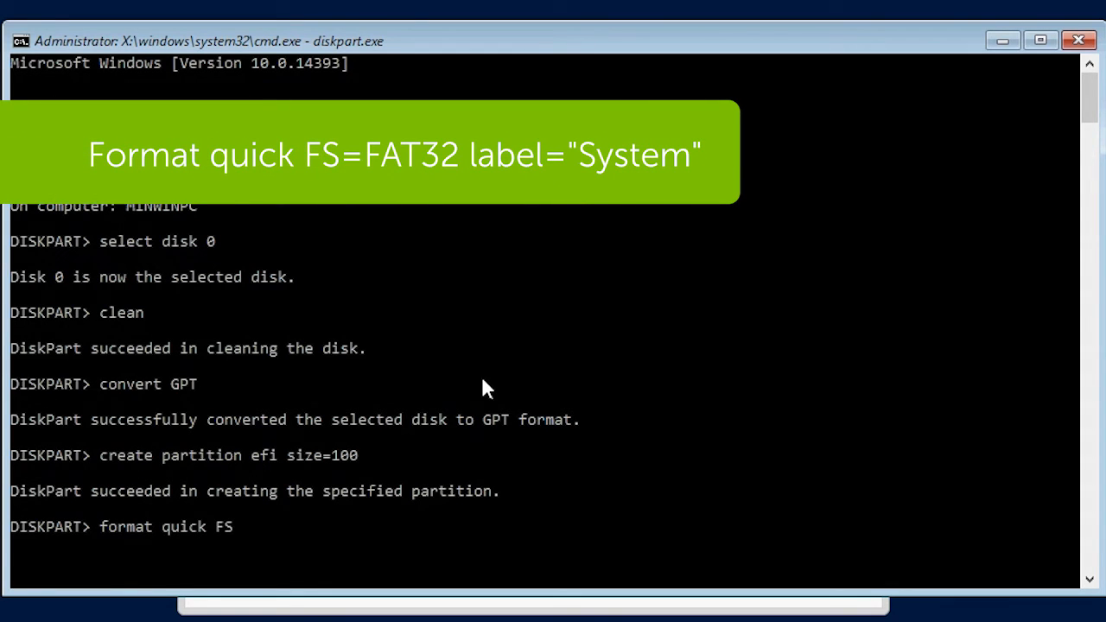
{"action": "type", "text": "=F"}
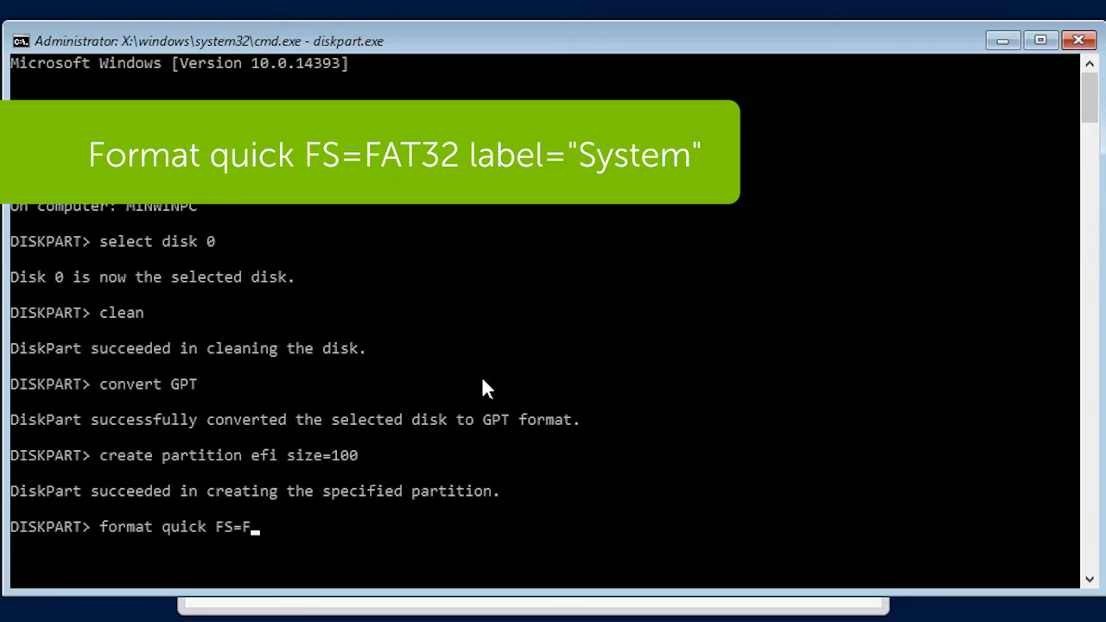
{"action": "type", "text": "AT32"}
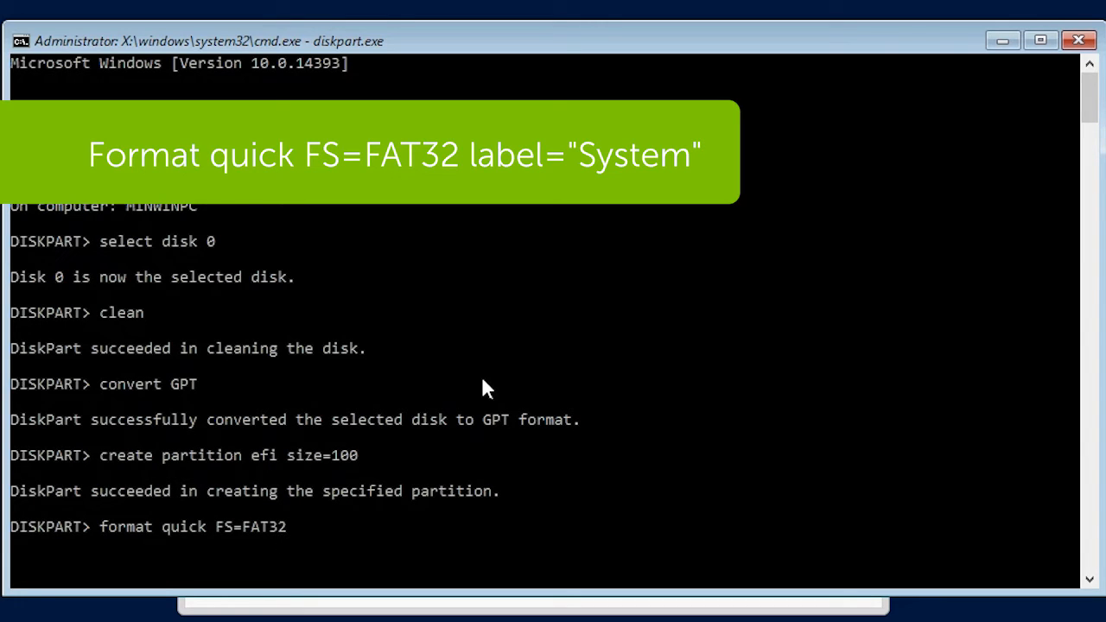
{"action": "type", "text": "label=\"system"}
{"action": "type", "text": "create partition"}
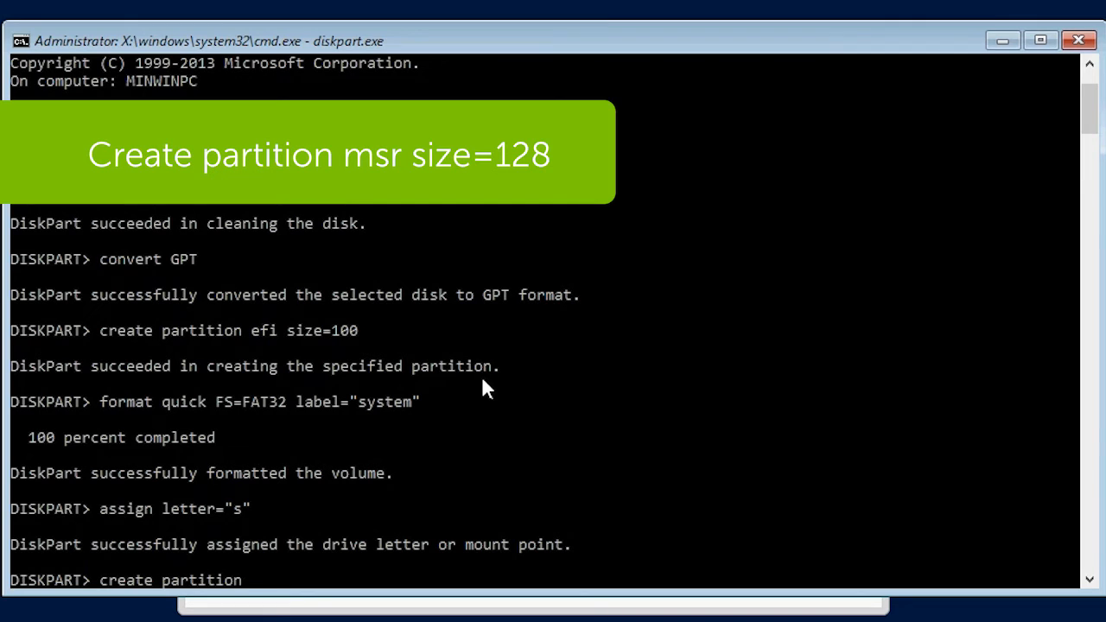
Step: Create a 128 MB MSR and NTFS primary partition 'NanaoServer', assigned letter N
{"action": "type", "text": "msr"}
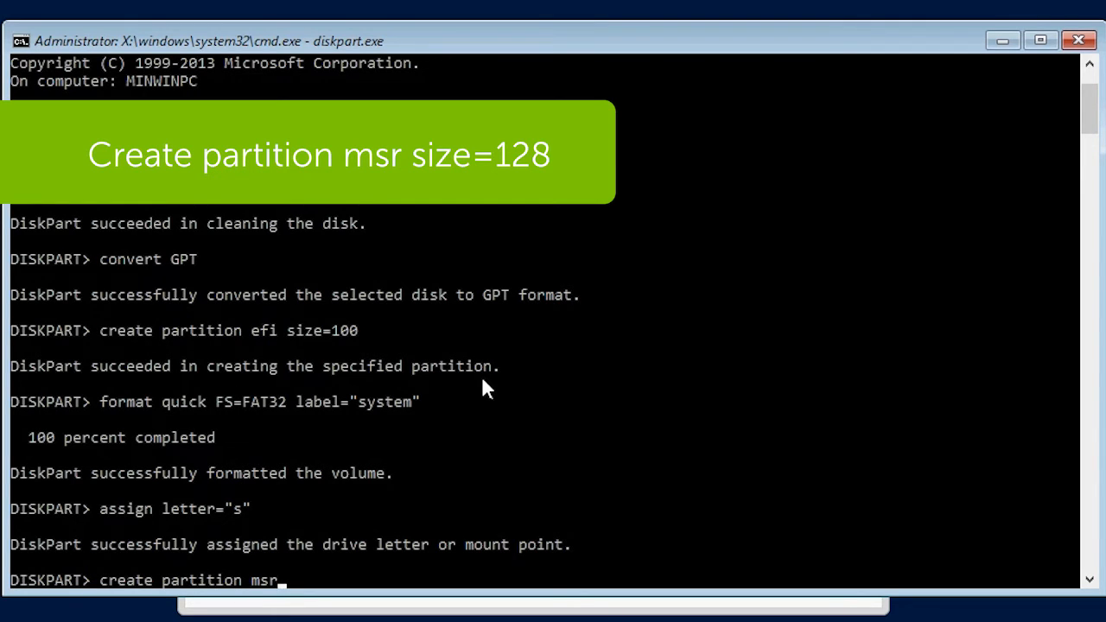
{"action": "type", "text": "size=128"}
{"action": "type", "text": "format quick"}
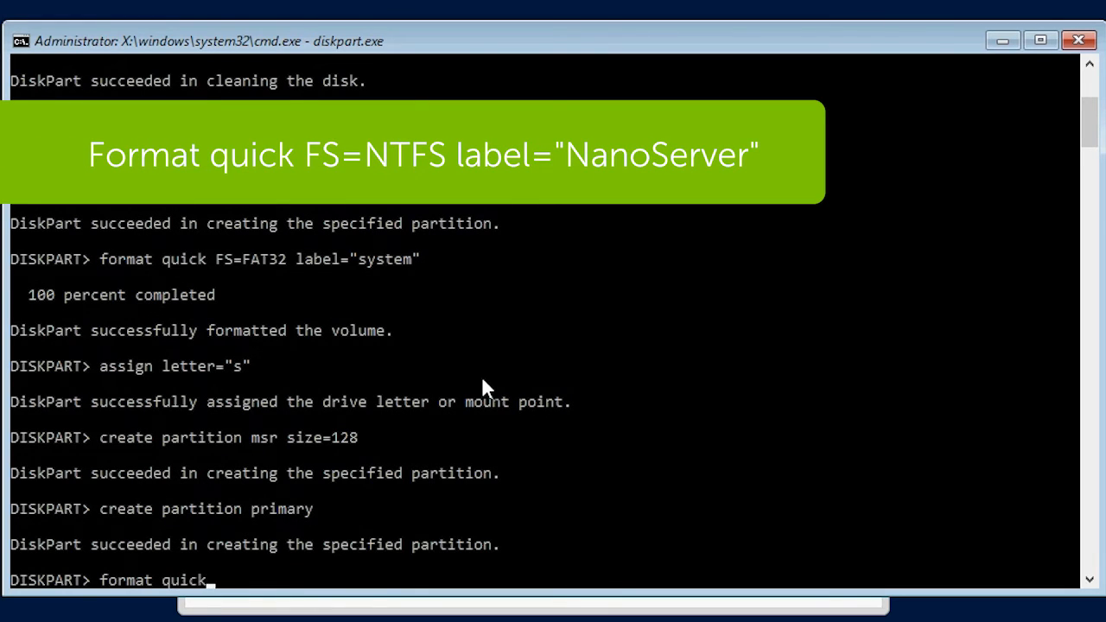
{"action": "type", "text": "FS=NTFS label"}
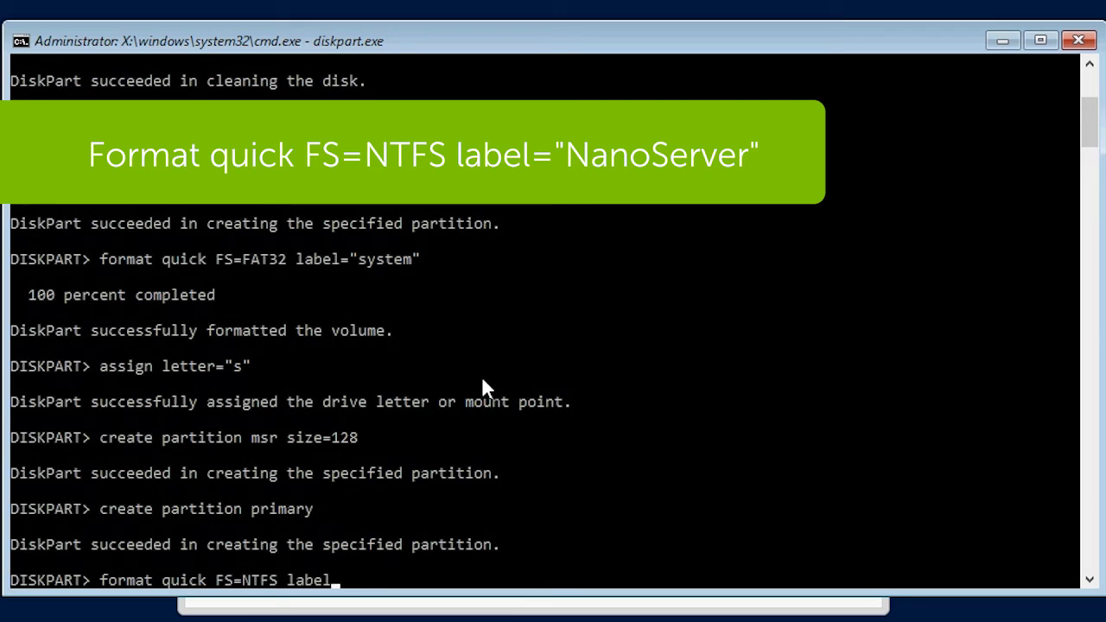
{"action": "type", "text": "=NanaoServ"}
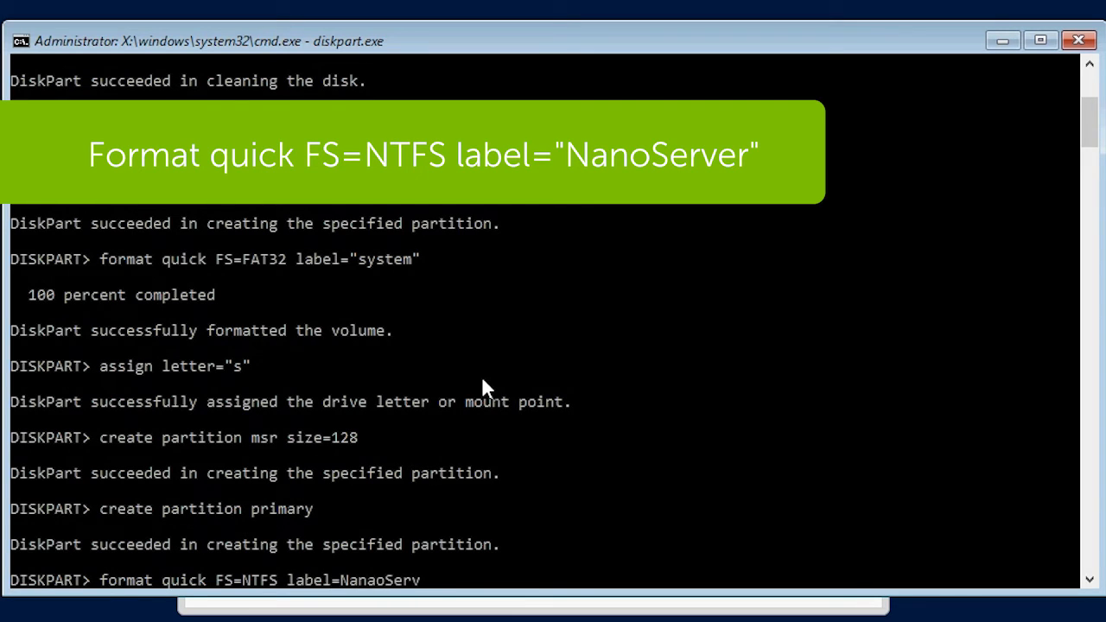
{"action": "type", "text": "er\""}
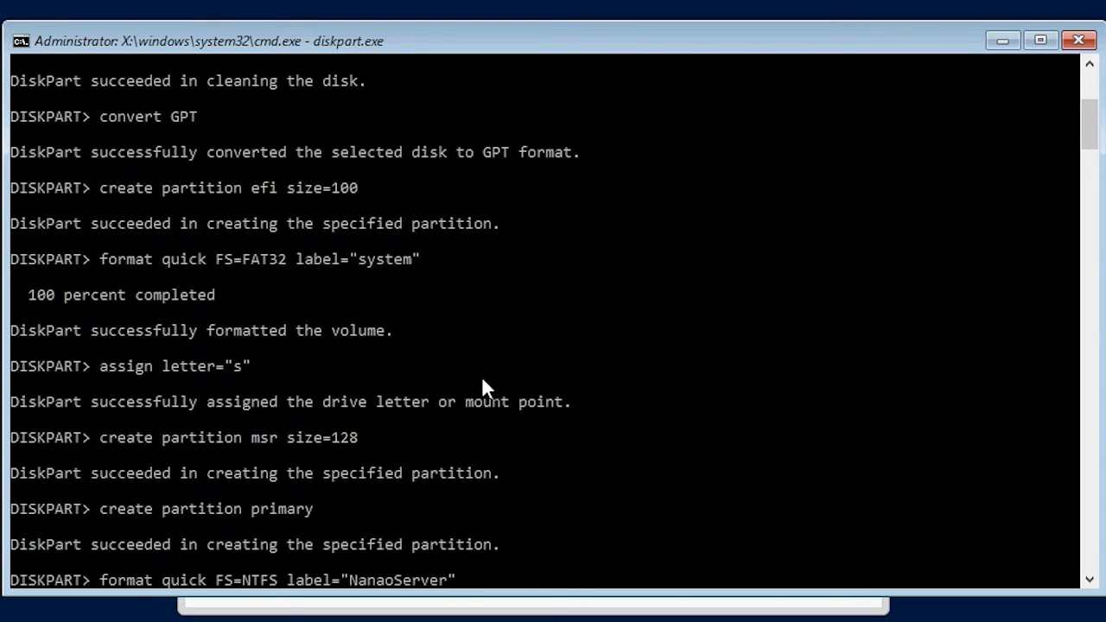
{"action": "scroll", "scroll_direction": "down", "scroll_amount": 3}
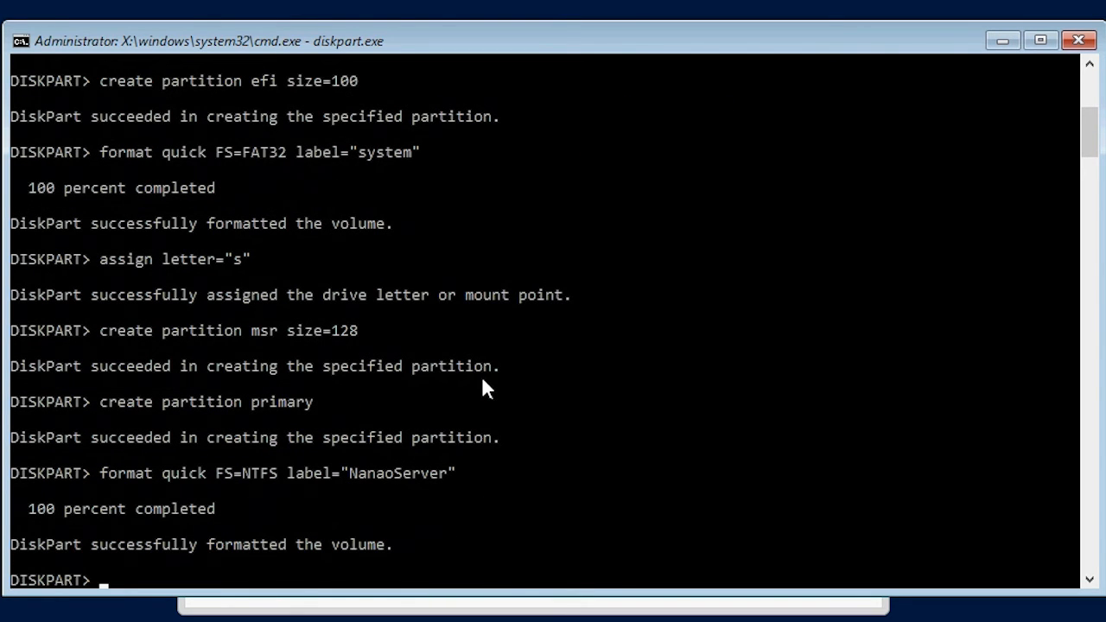
{"action": "type", "text": "assign letter=\"n"}
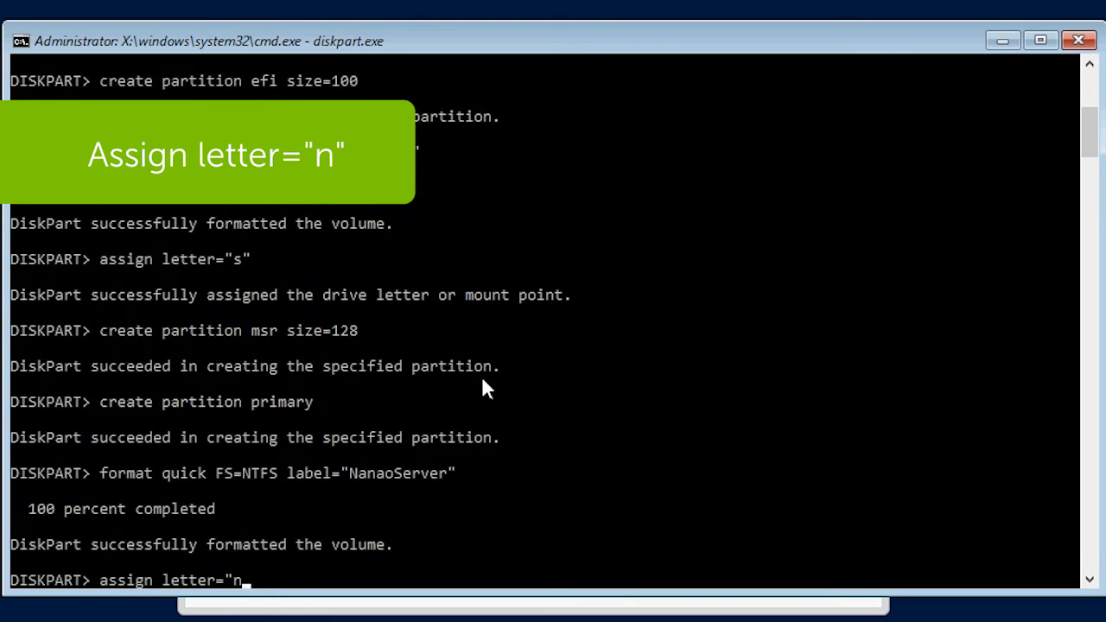
{"action": "key", "text": "enter"}
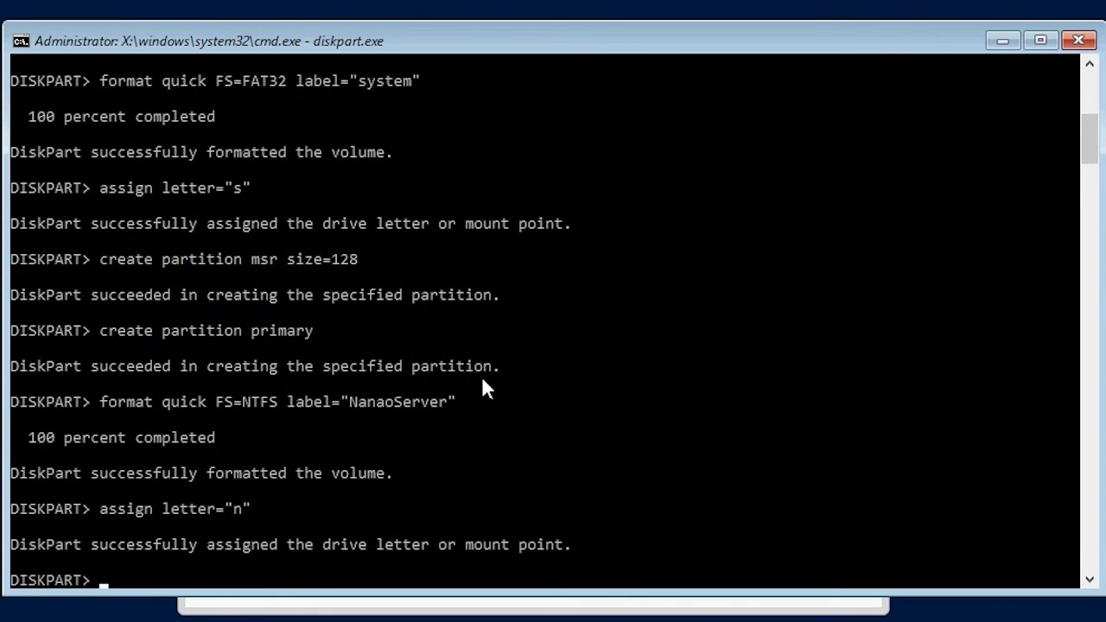
Step: List volumes, exit DiskPart, and list drive D: showing Nano-14361-Host-DC.wim
{"action": "type", "text": "list volume"}
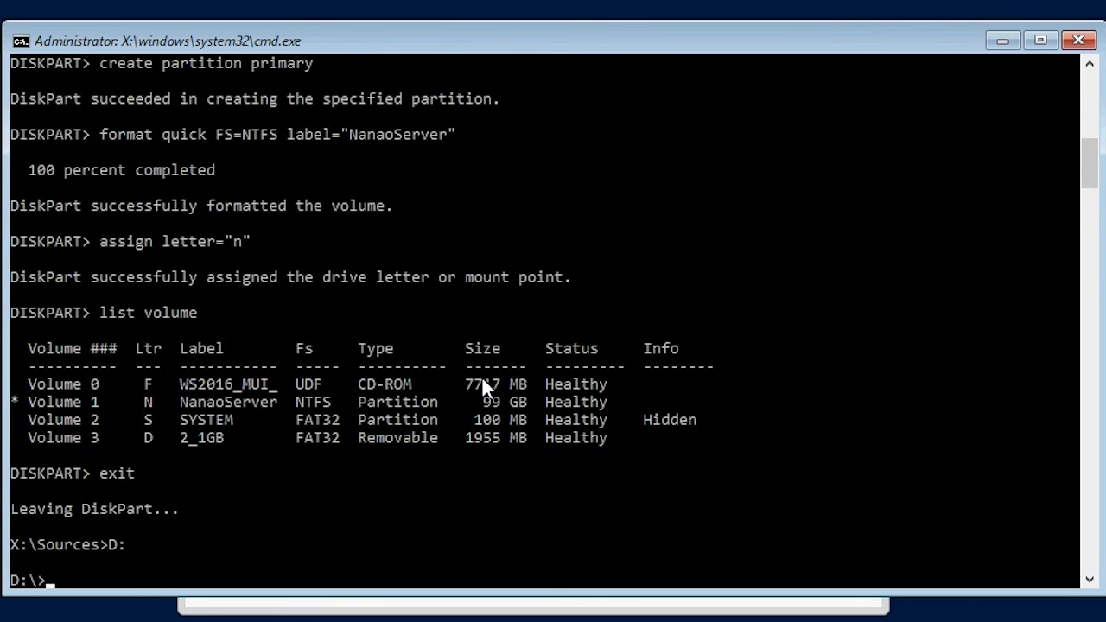
{"action": "type", "text": "dir"}
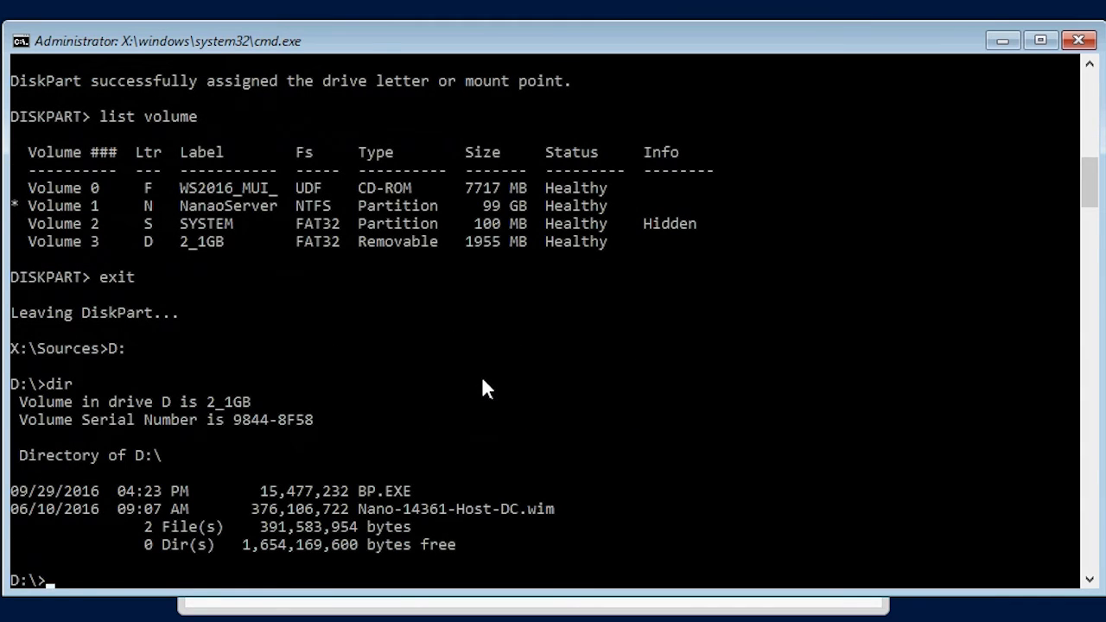
Step: Run Dism.exe /apply-image with Nano-14361-Host-DC.wim, /index:1, /applydir:n:\ to 100%
{"action": "type", "text": "Dism.exe"}
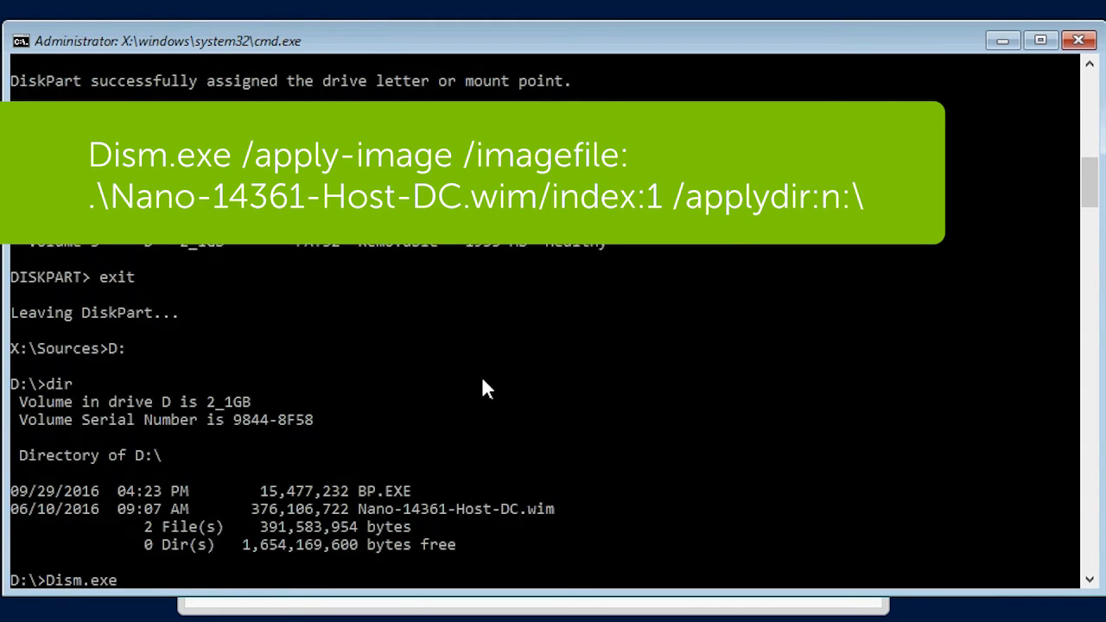
{"action": "type", "text": "/ap"}
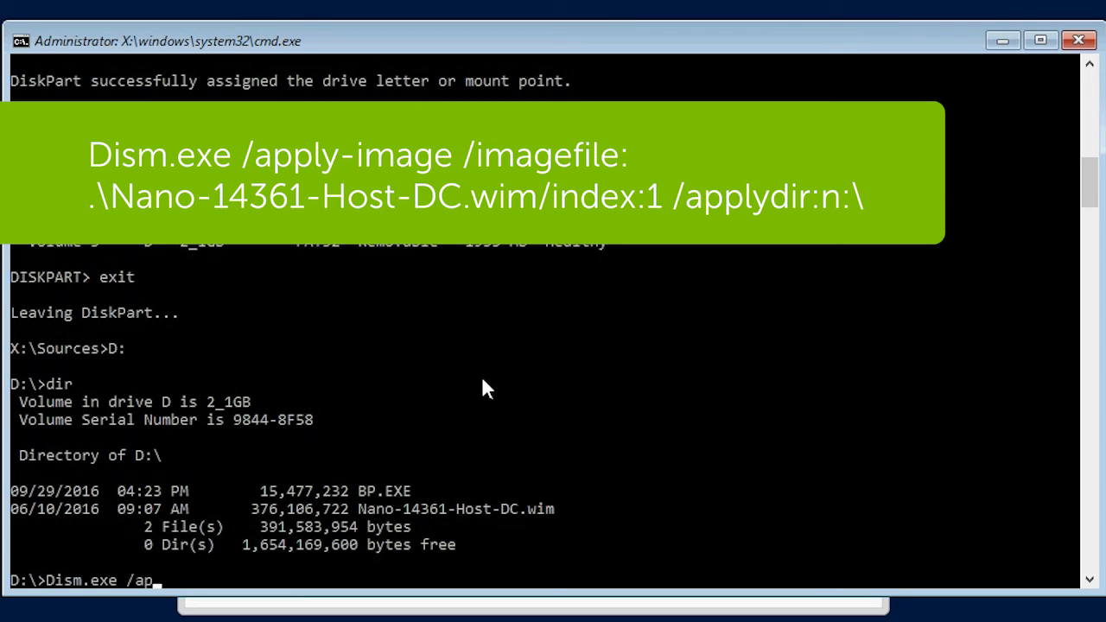
{"action": "type", "text": "ply-image /imagefile:.\\"}
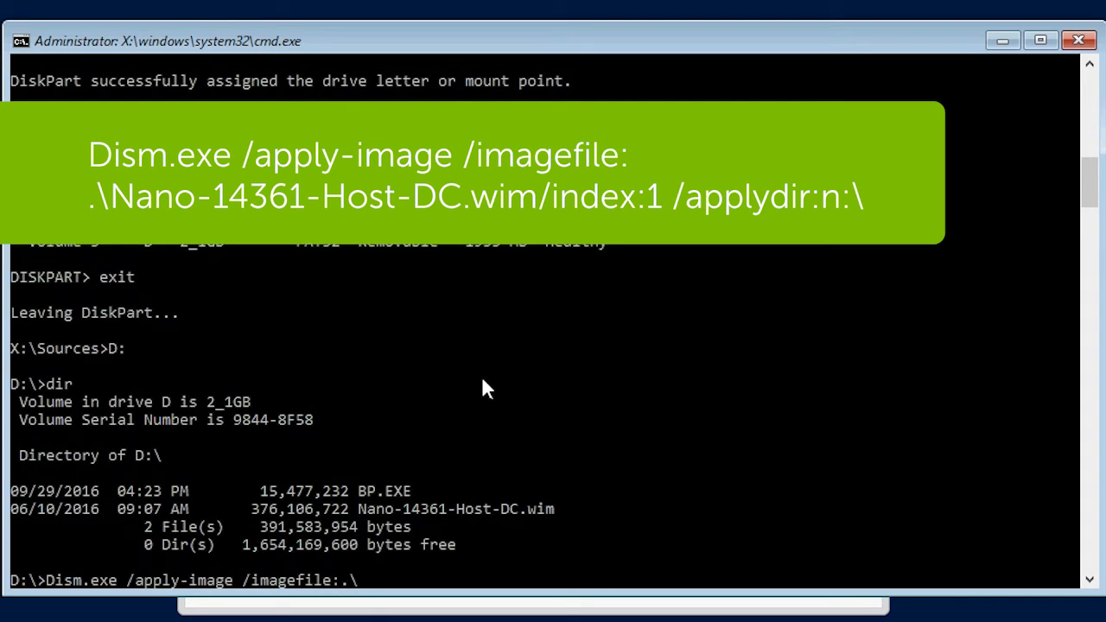
{"action": "type", "text": "Nano-14361-Host-DC.wim"}
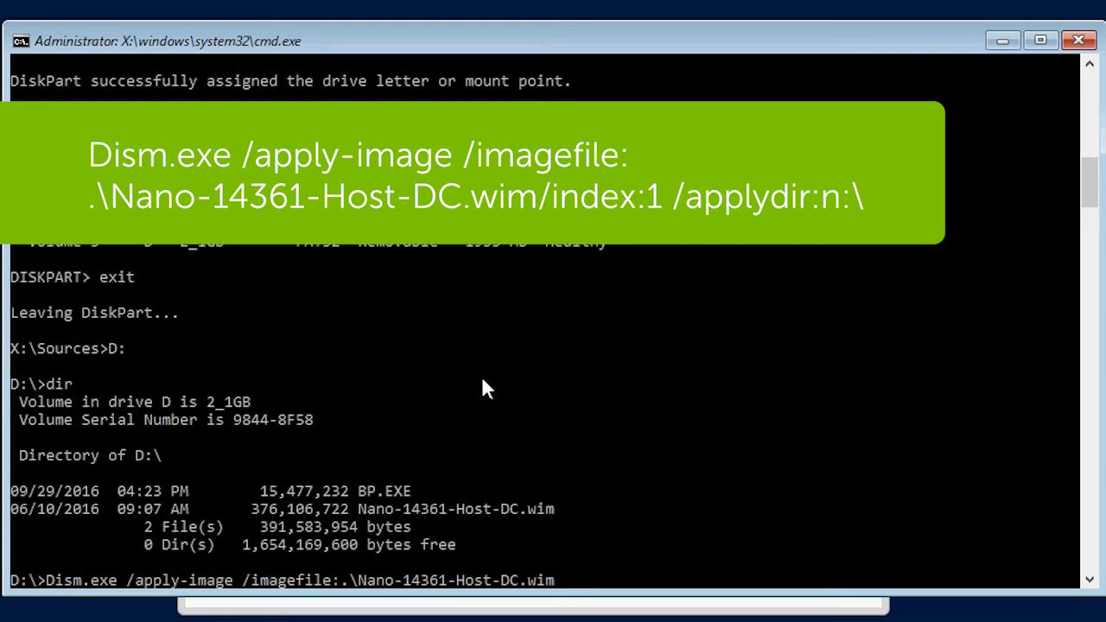
{"action": "type", "text": "/index"}
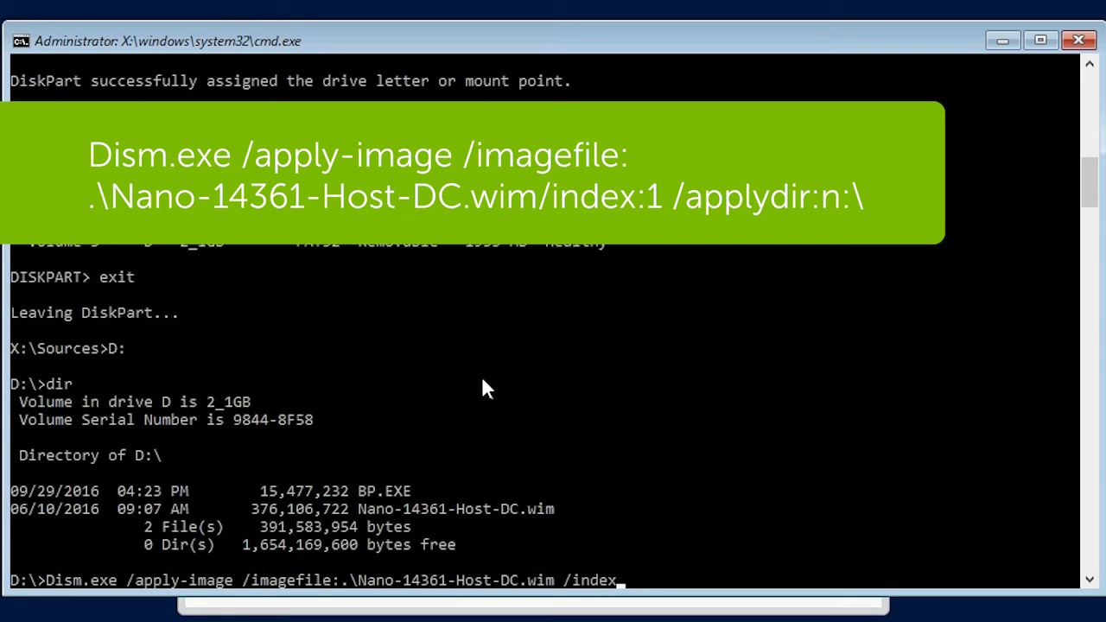
{"action": "type", "text": ":1"}
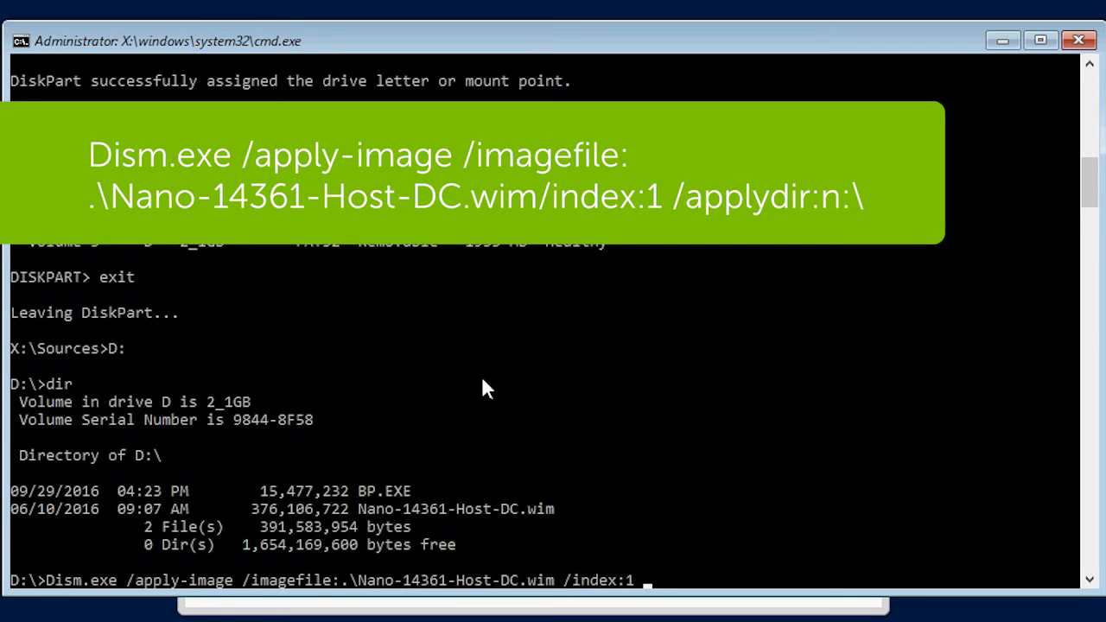
{"action": "type", "text": "/applydir:n:\\"}
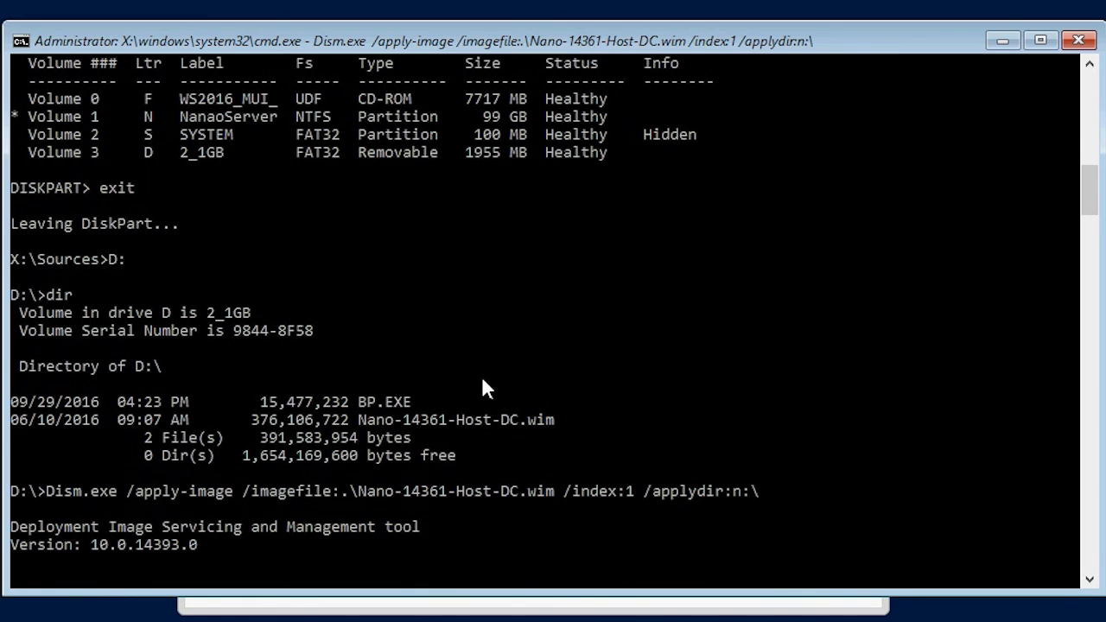
{"action": "key", "text": "Return"}
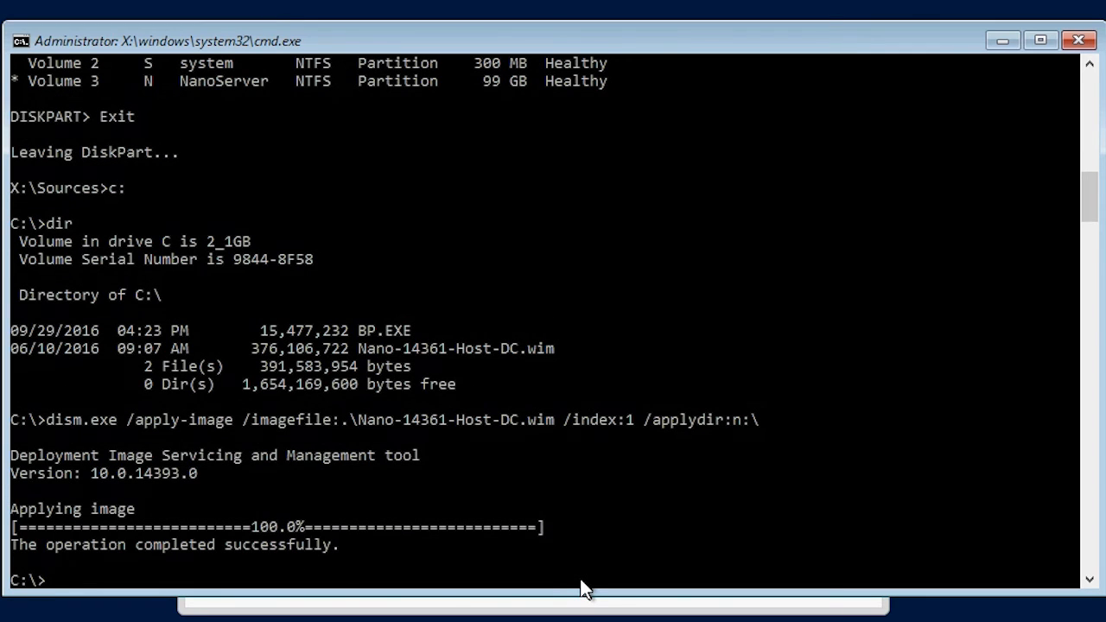
Step: Switch to X: and run Bcdboot.exe n:\Windows /s s: to create boot files
{"action": "type", "text": "X:"}
{"action": "type", "text": "Bcdboot.exe"}
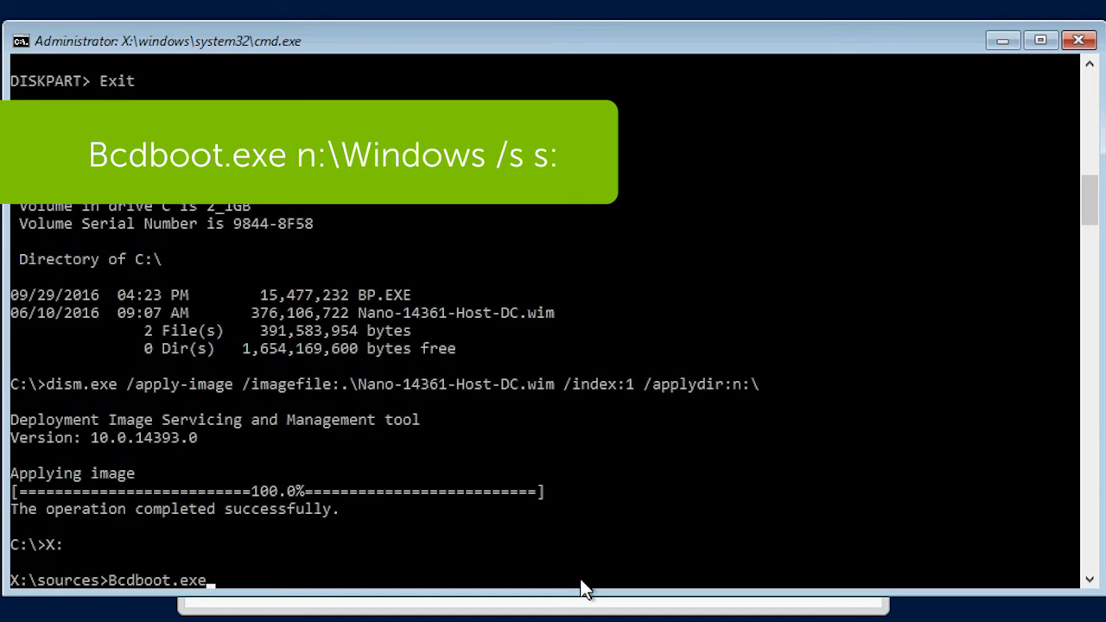
{"action": "type", "text": "n:"}
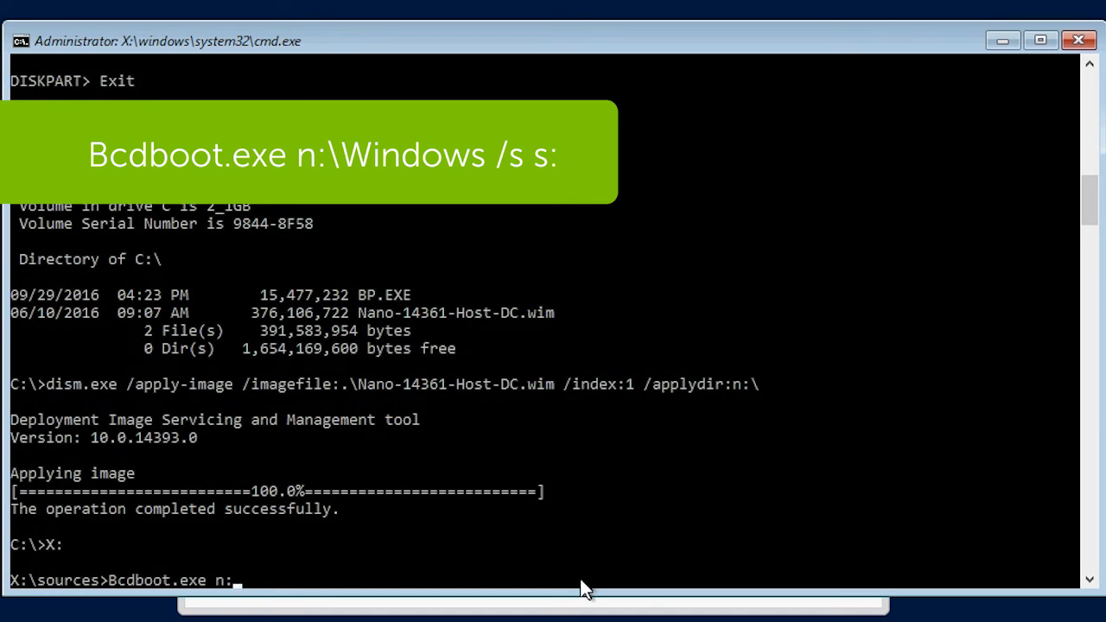
{"action": "type", "text": "\\Windows /"}
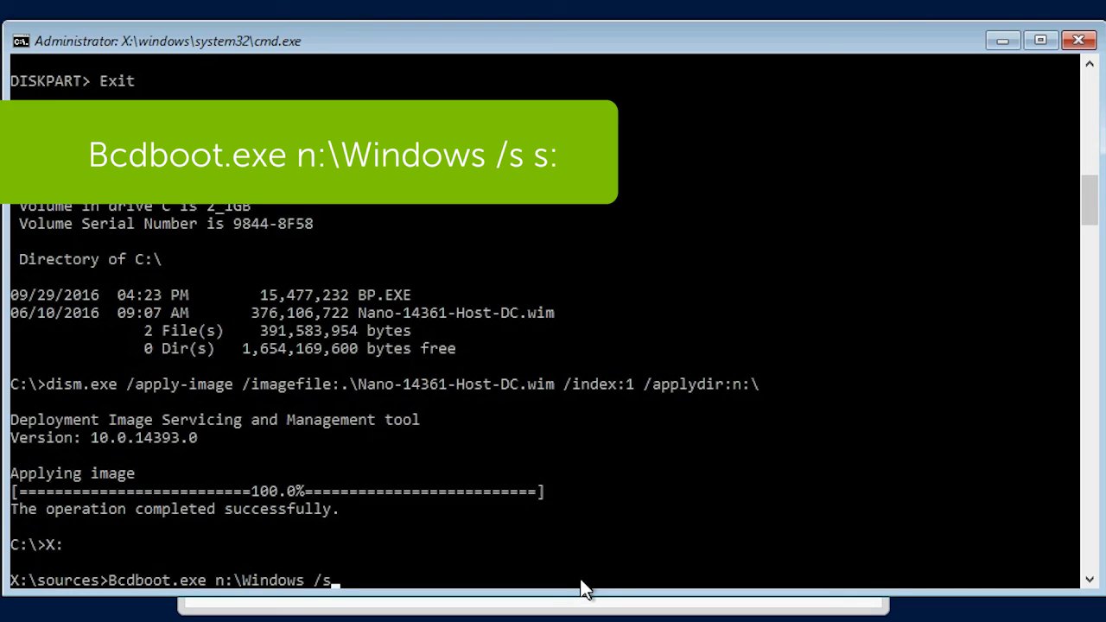
{"action": "type", "text": "s:"}
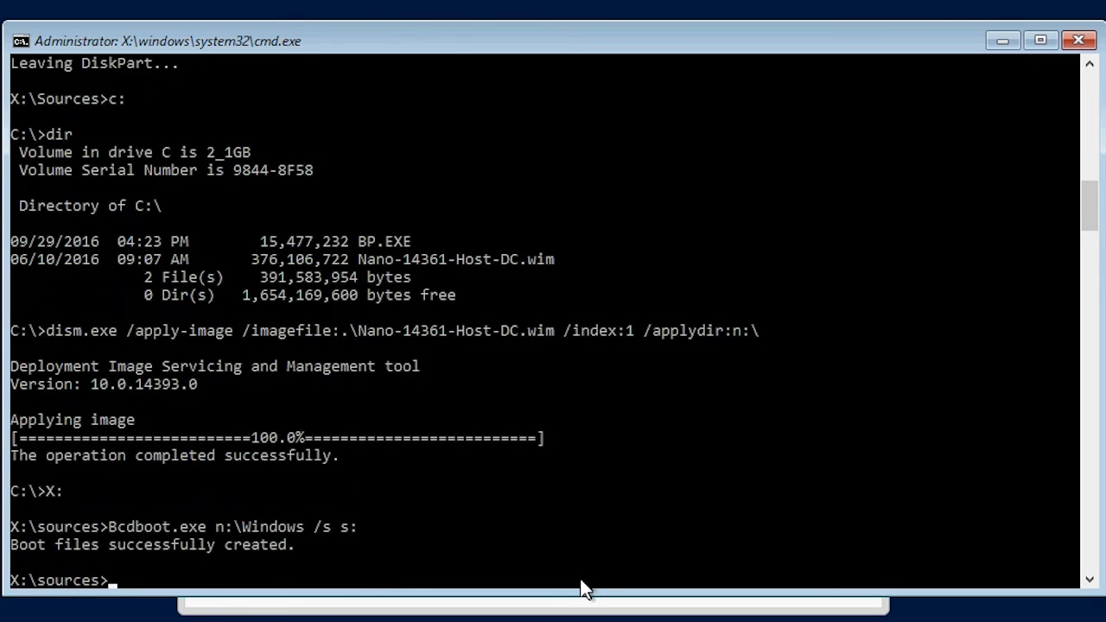
{"action": "type", "text": "W"}
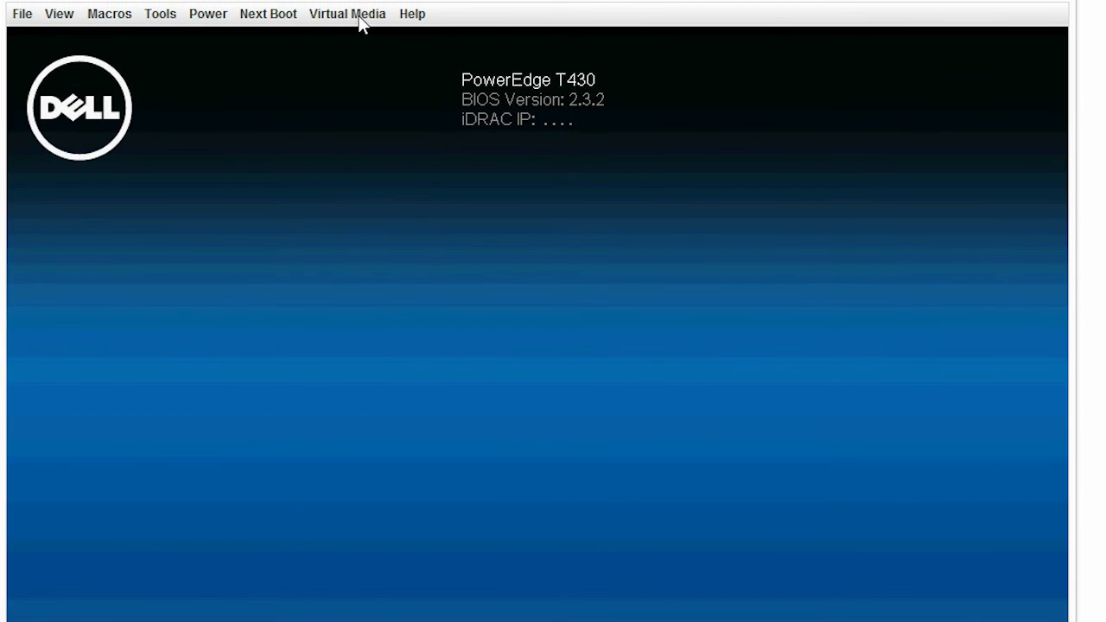
Step: Disconnect all mapped virtual media, the Windows Server ISO and removable disk, and confirm
{"action": "left_click", "coordinate": [346, 13]}
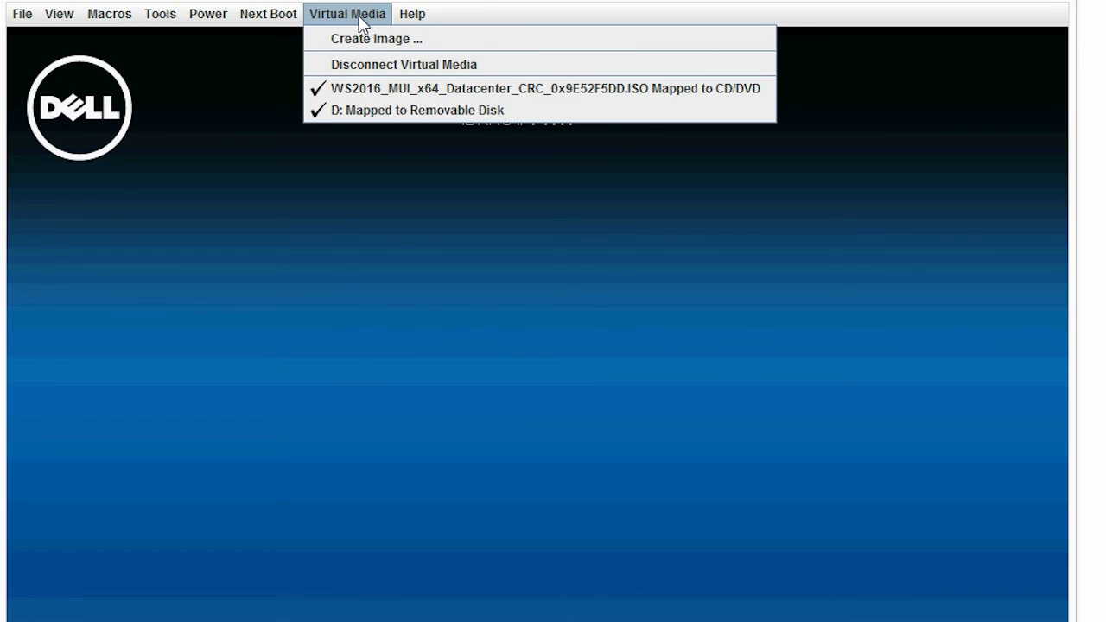
{"action": "left_click", "coordinate": [401, 64]}
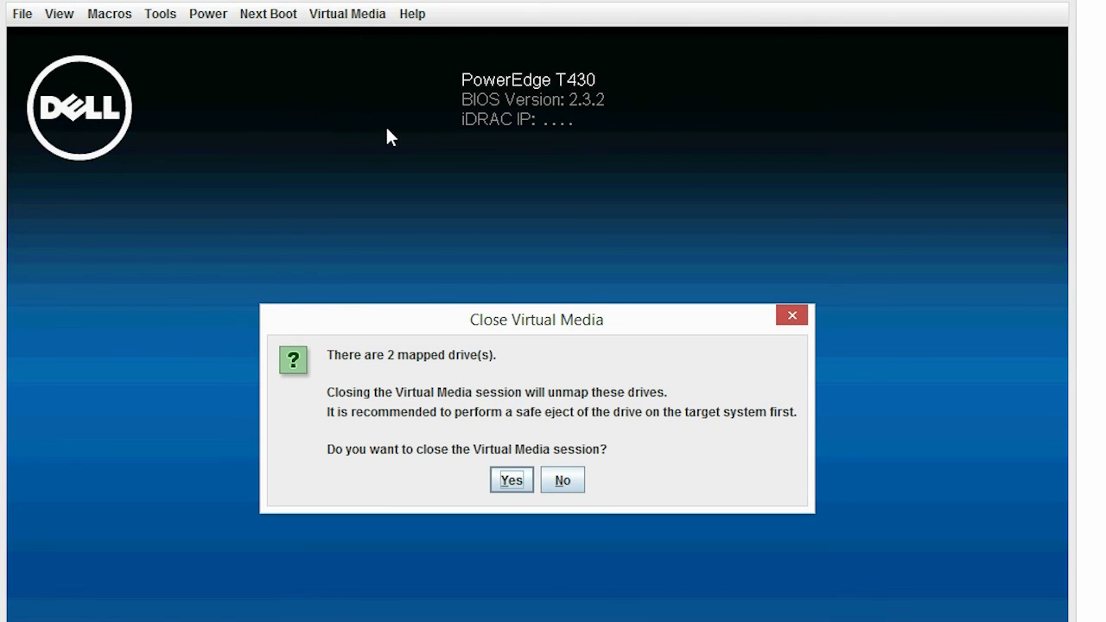
{"action": "left_click", "coordinate": [510, 479]}
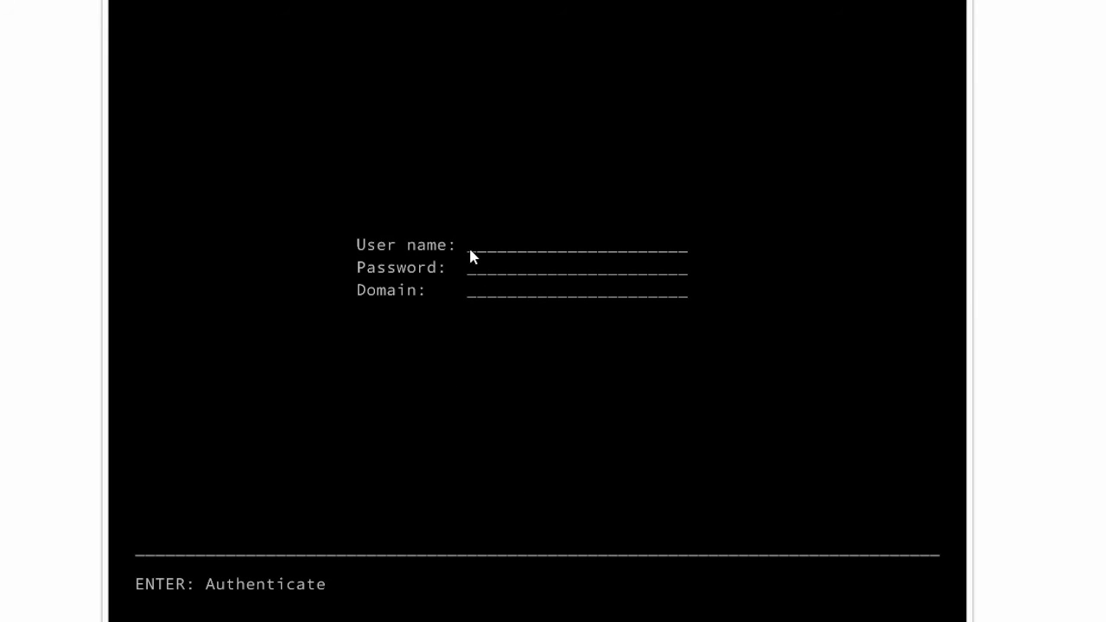
Step: Enter 'administrator' as the user name on the Nano Server login screen
{"action": "type", "text": "a"}
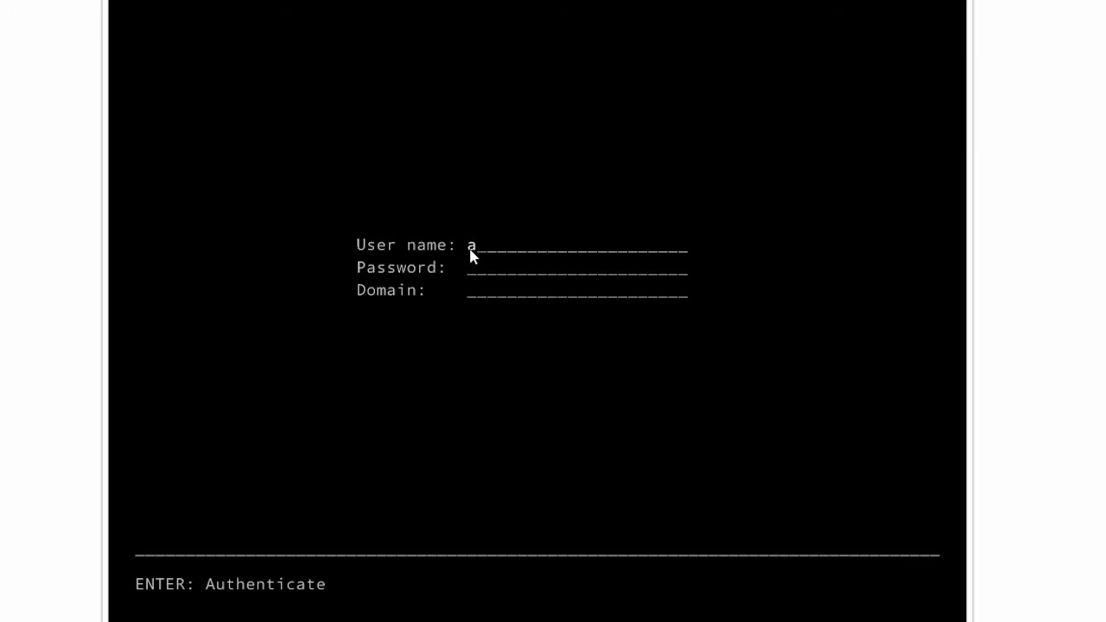
{"action": "type", "text": "dminist"}
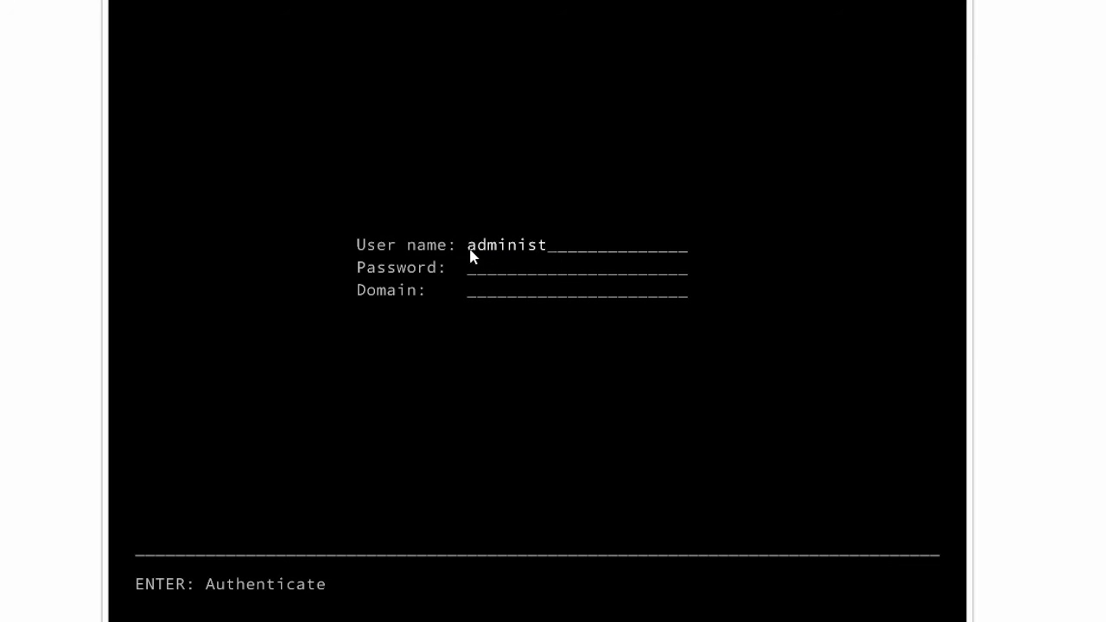
{"action": "type", "text": "rator"}
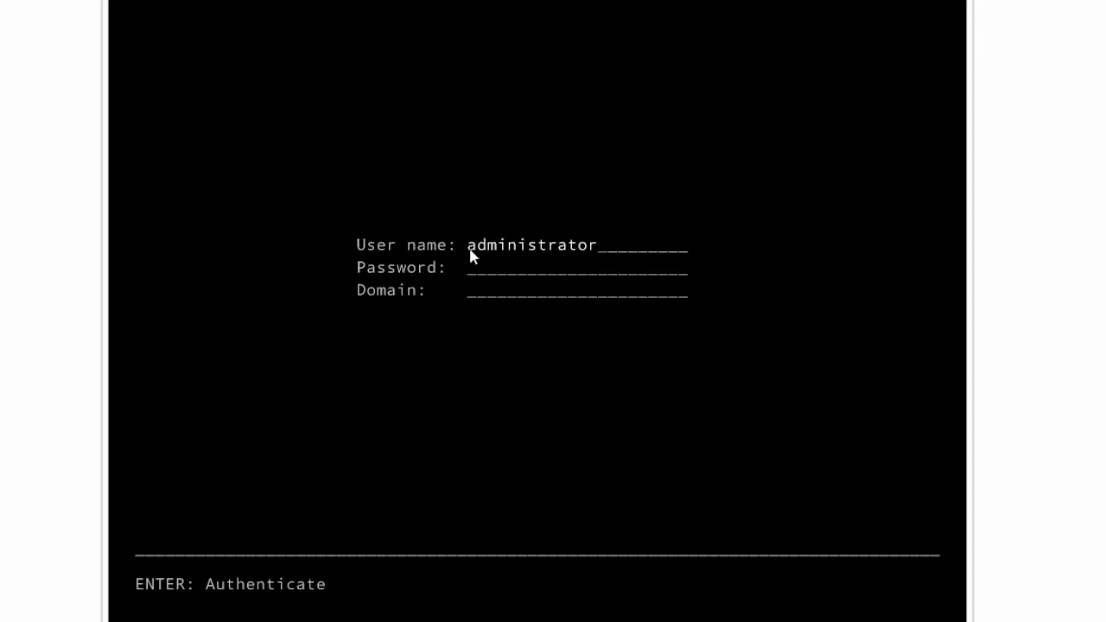